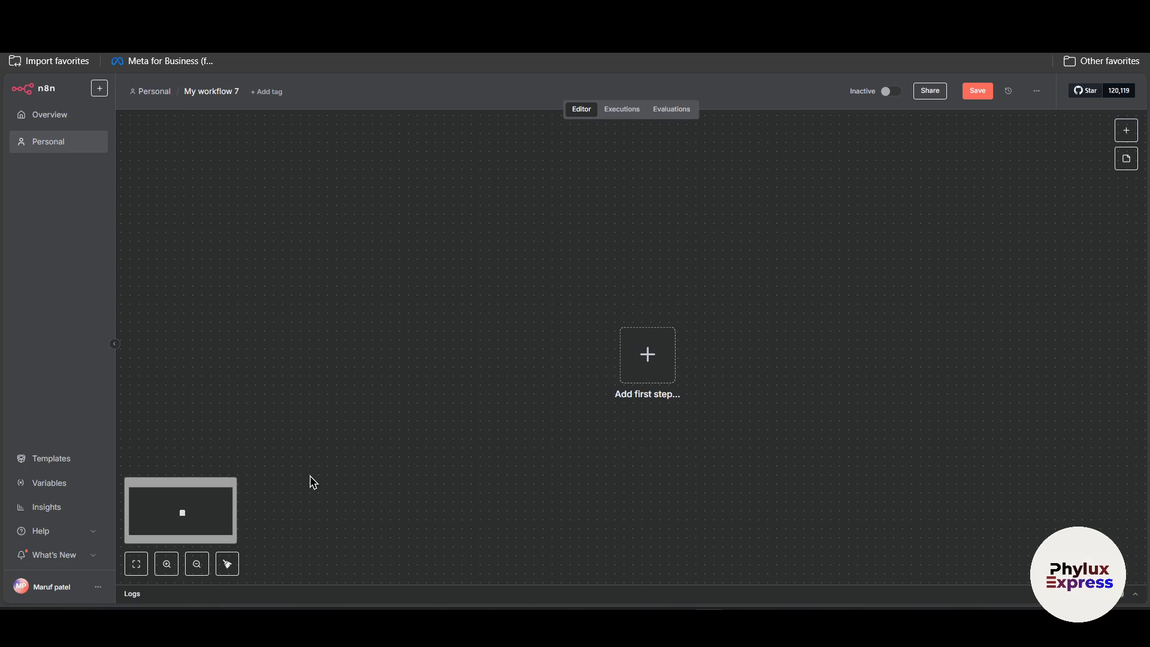
mouse_move(674, 401)
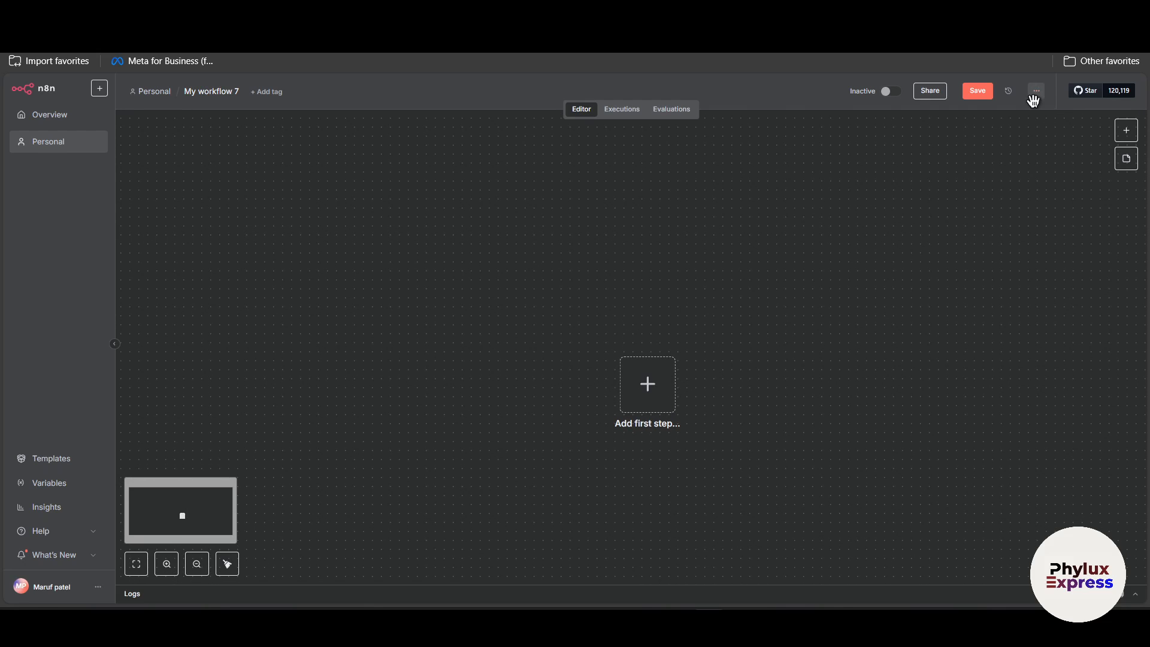
Show the workflow's options menu with Duplicate, Download, Rename and the Import from URL/File choices
left_click(1036, 91)
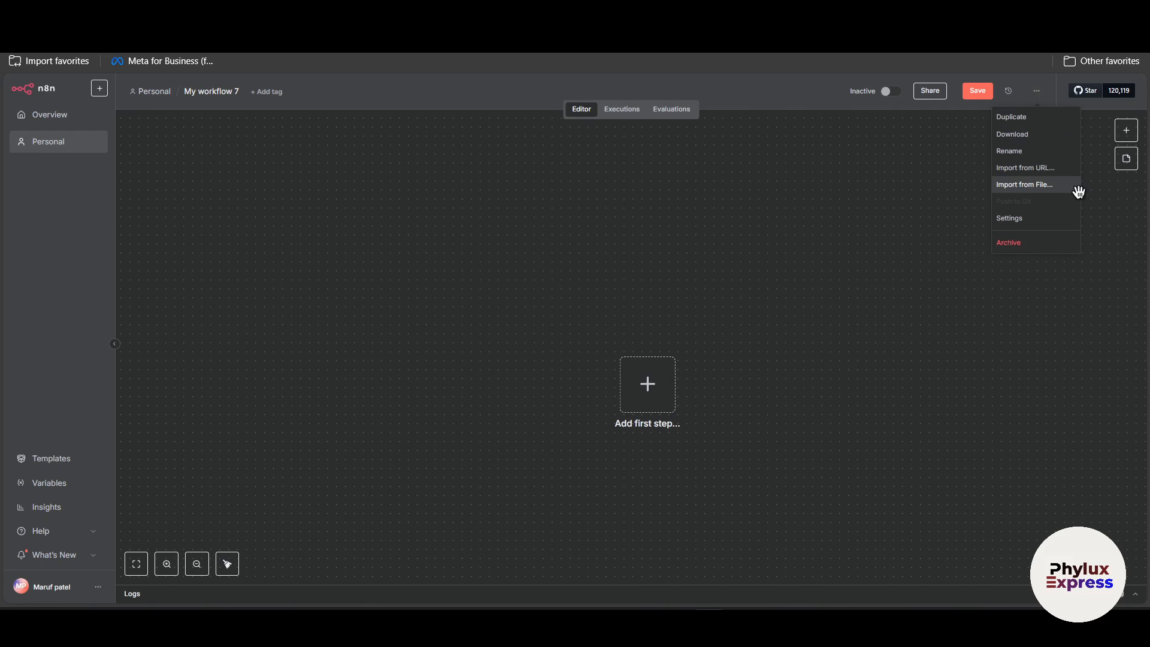
mouse_move(1054, 189)
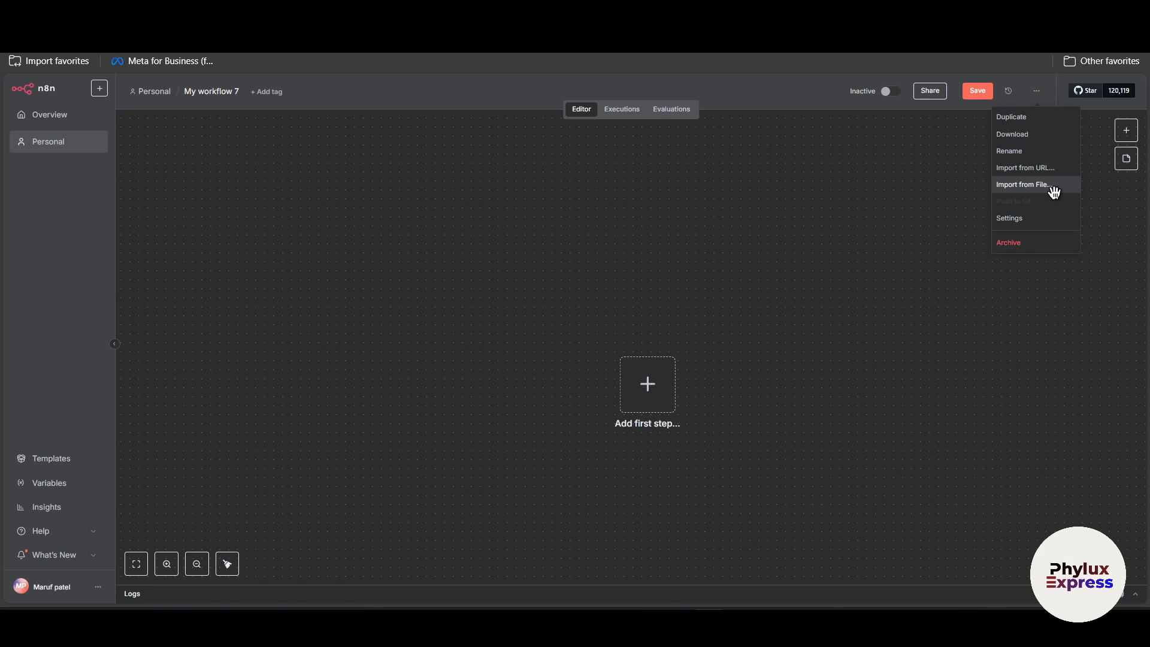
mouse_move(845, 282)
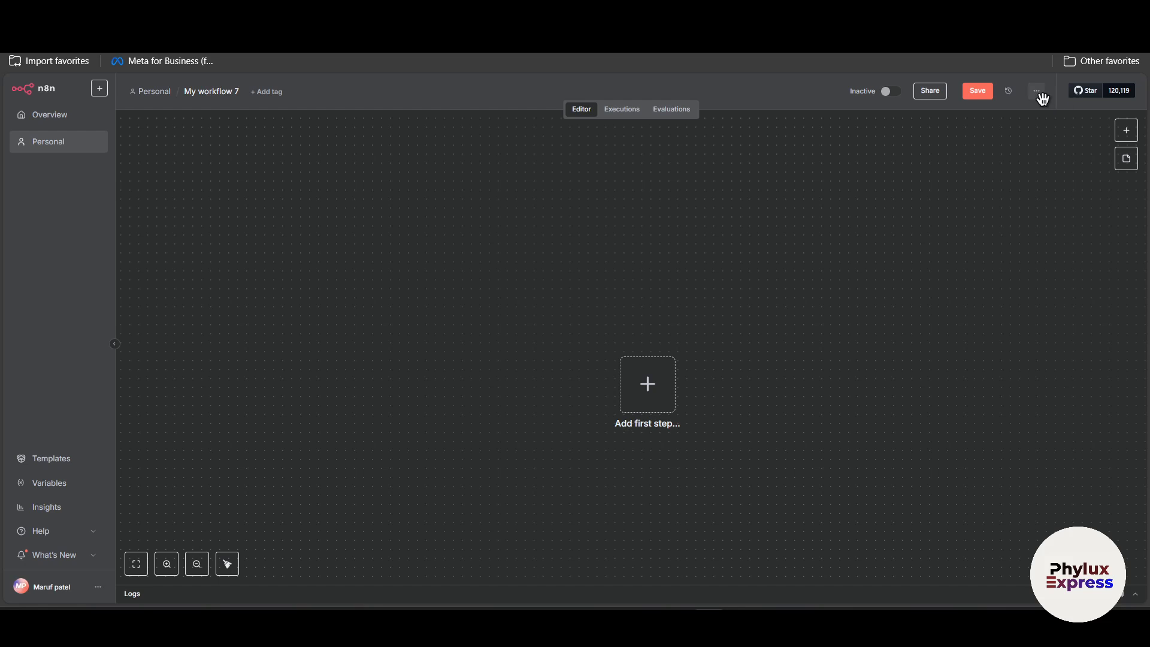
left_click(1038, 91)
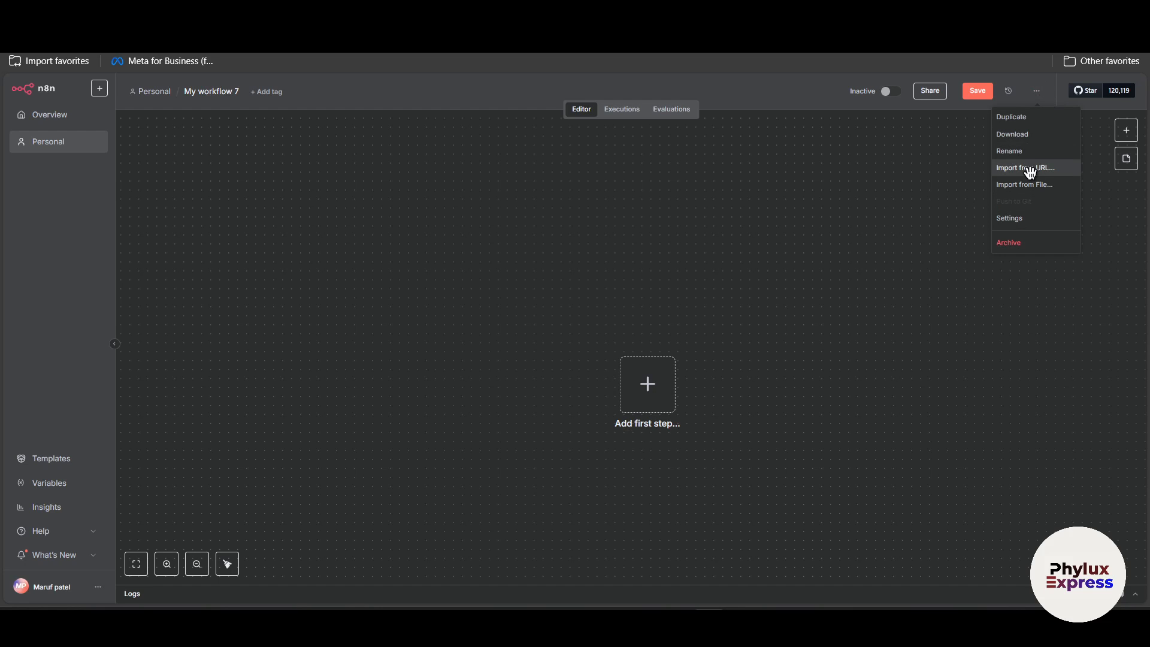
mouse_move(798, 274)
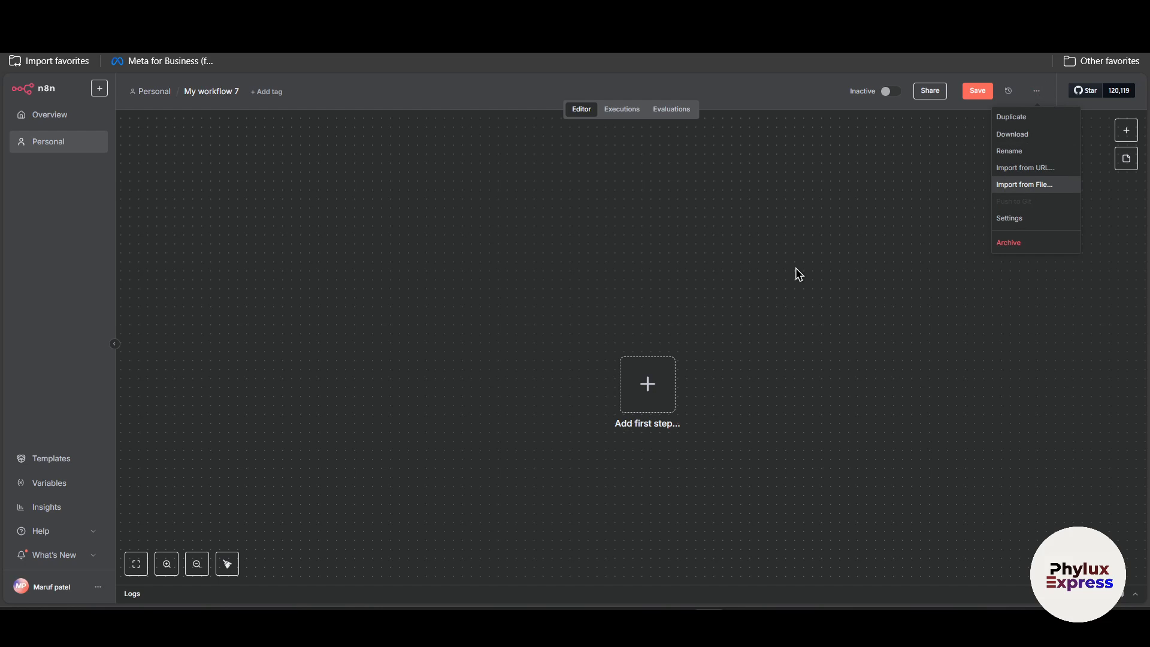
left_click(798, 274)
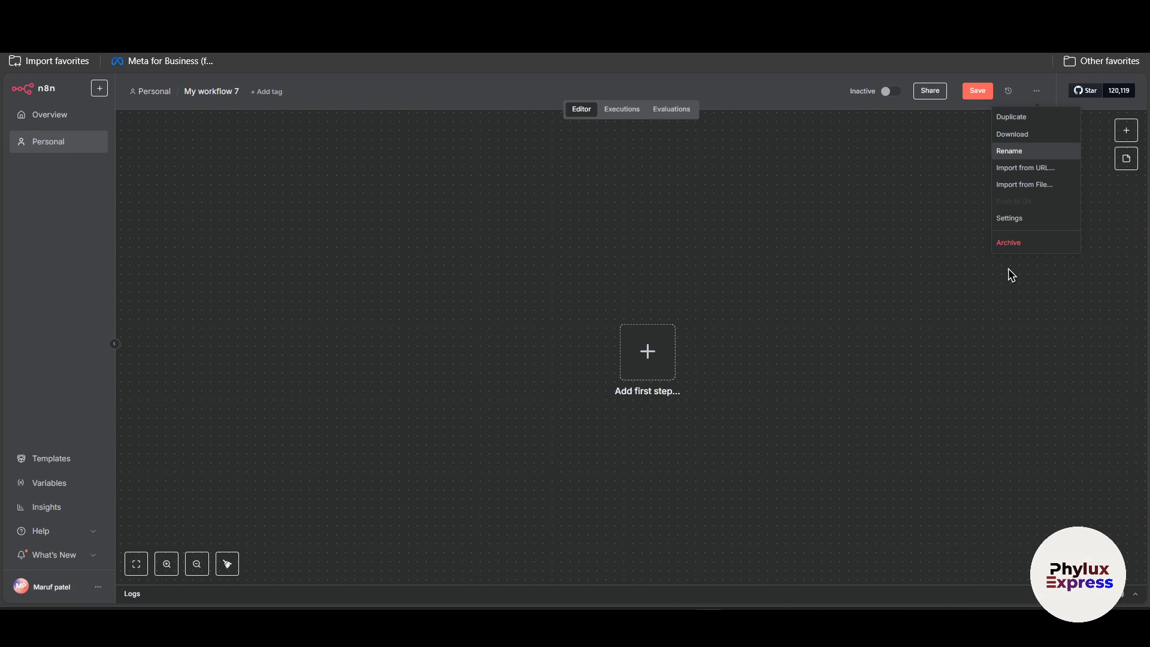
mouse_move(1030, 184)
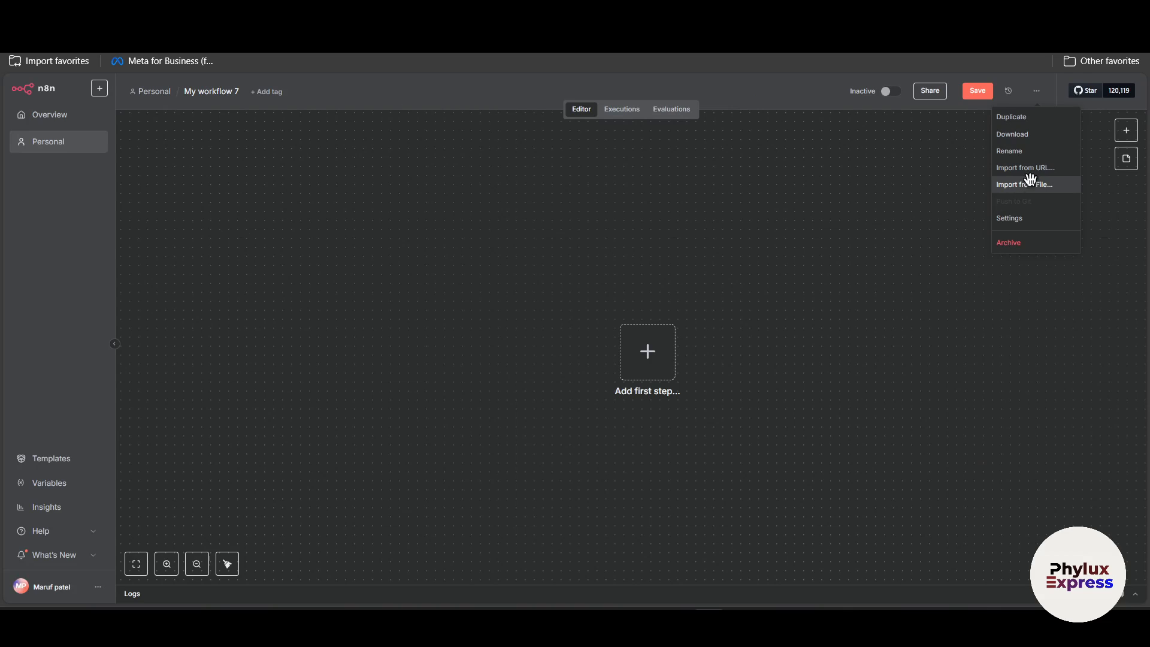
mouse_move(1034, 167)
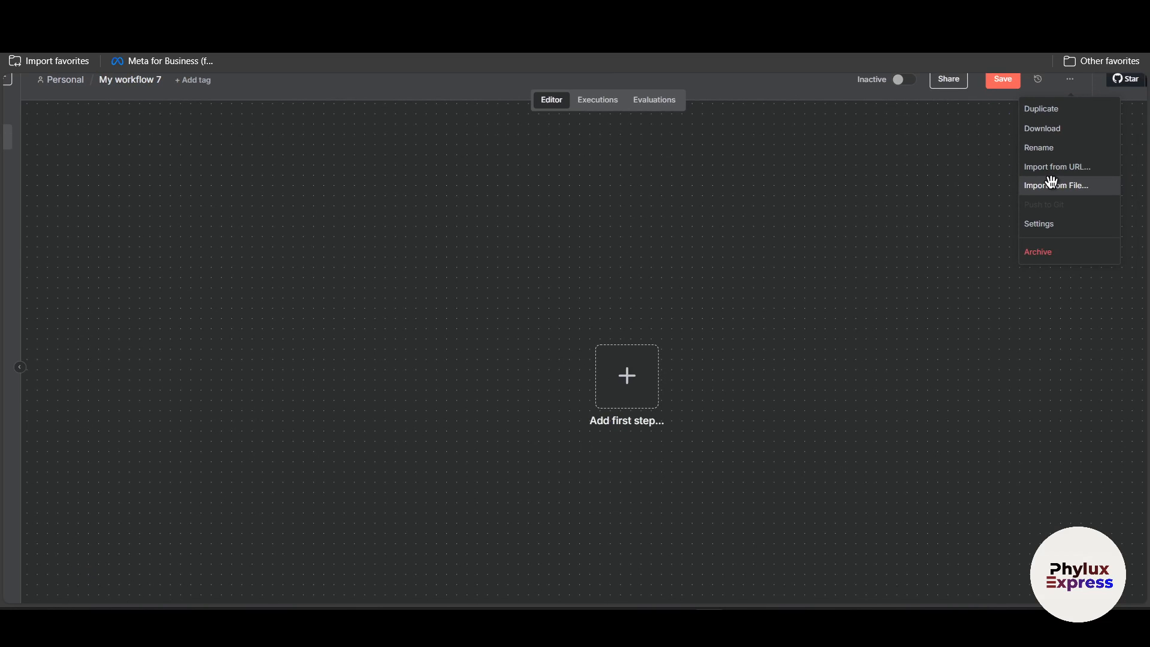
Import the social media uploade.json workflow from a file into the canvas
left_click(761, 204)
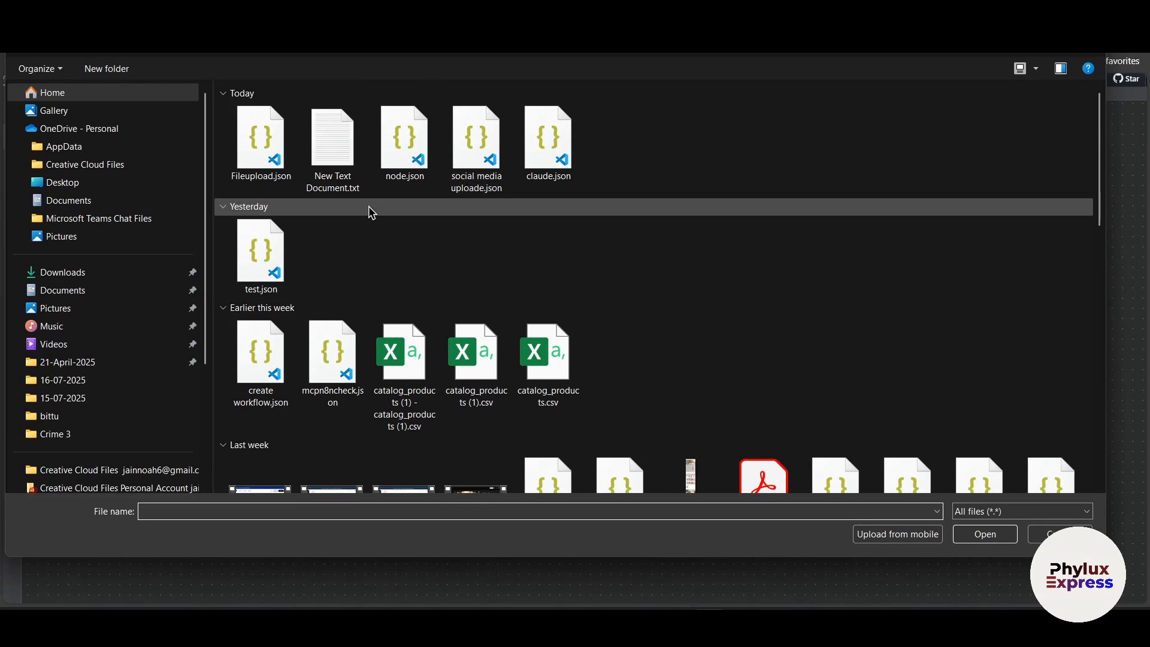
left_click(476, 139)
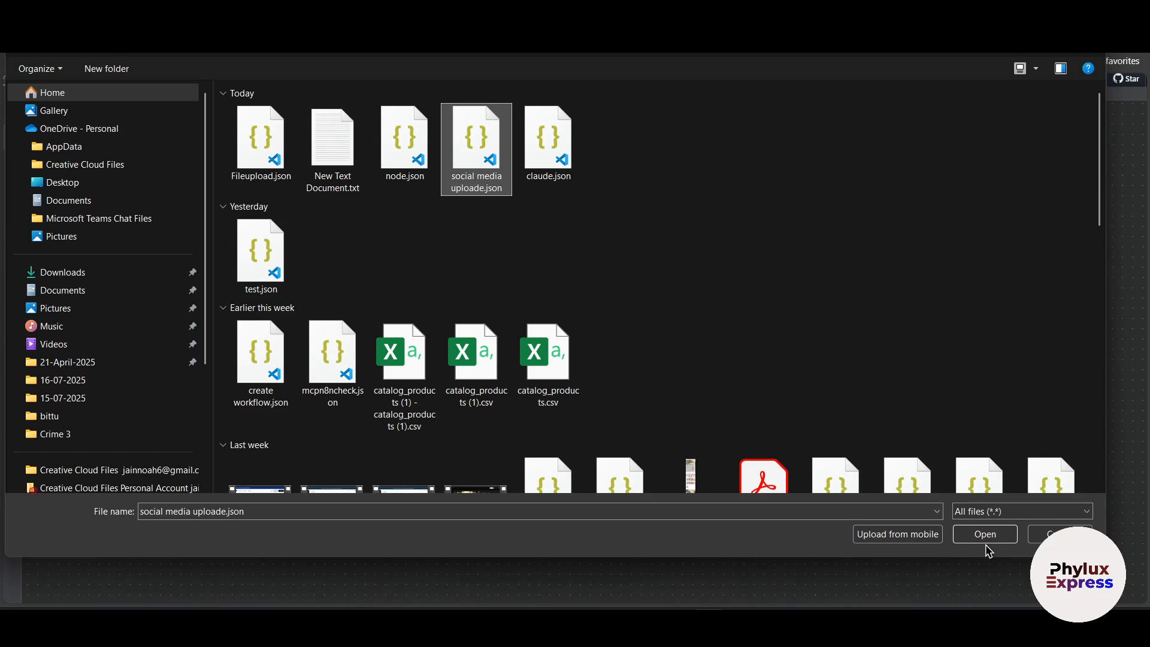
left_click(984, 534)
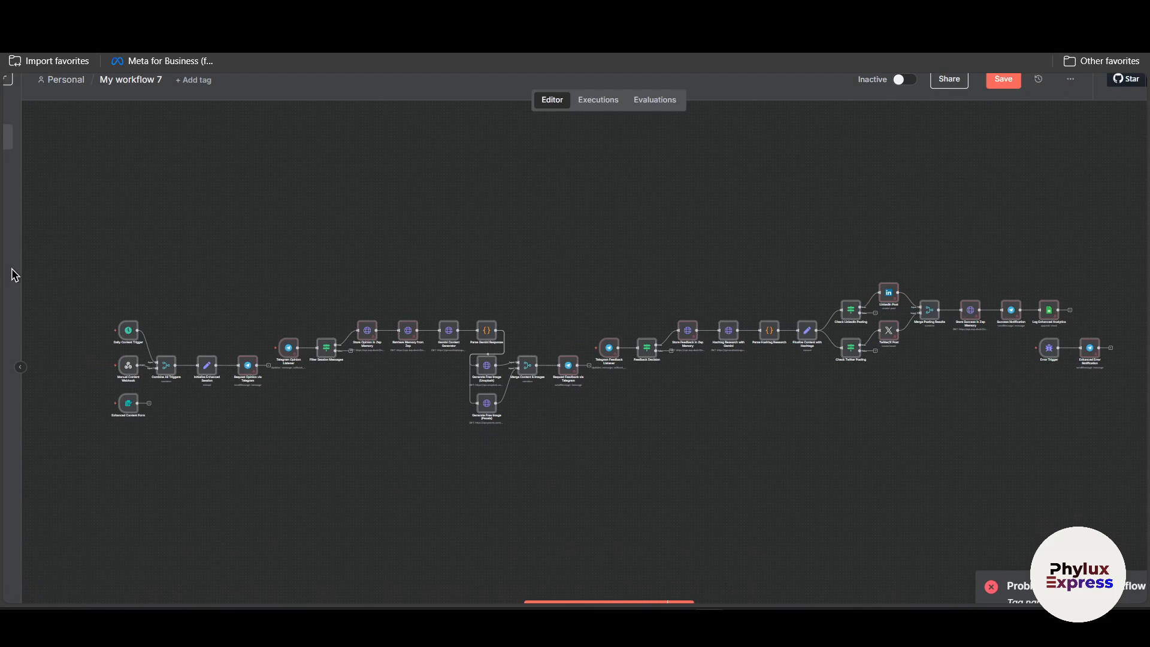
Select all 32 imported nodes and delete them, leaving the canvas empty
left_click(20, 367)
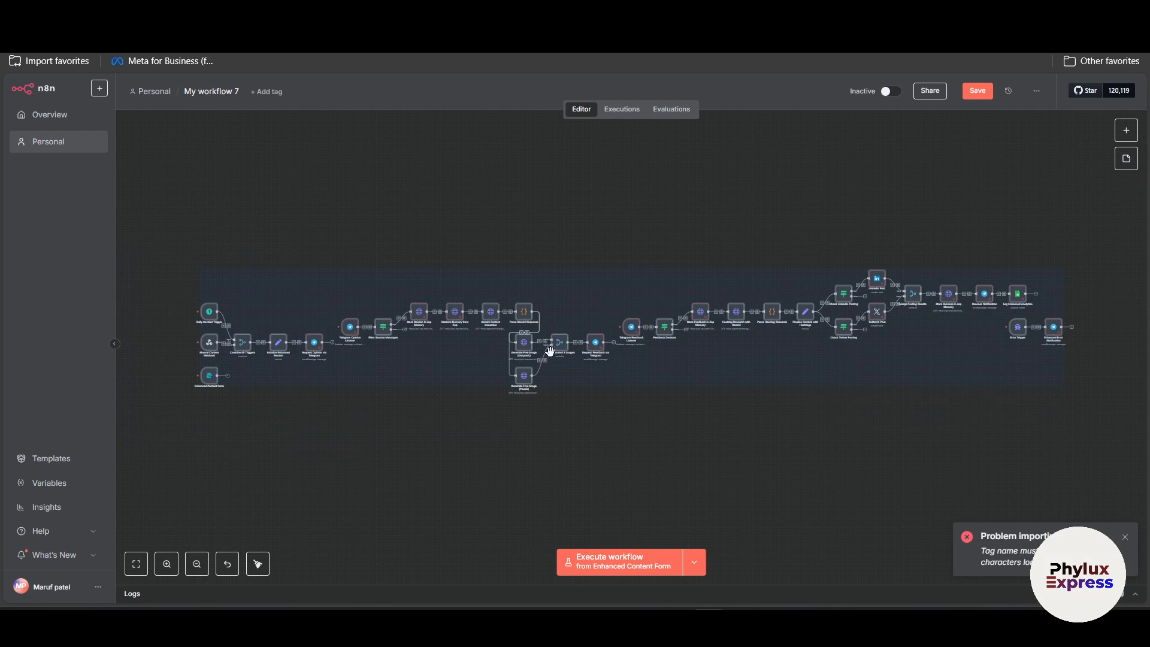
right_click(549, 351)
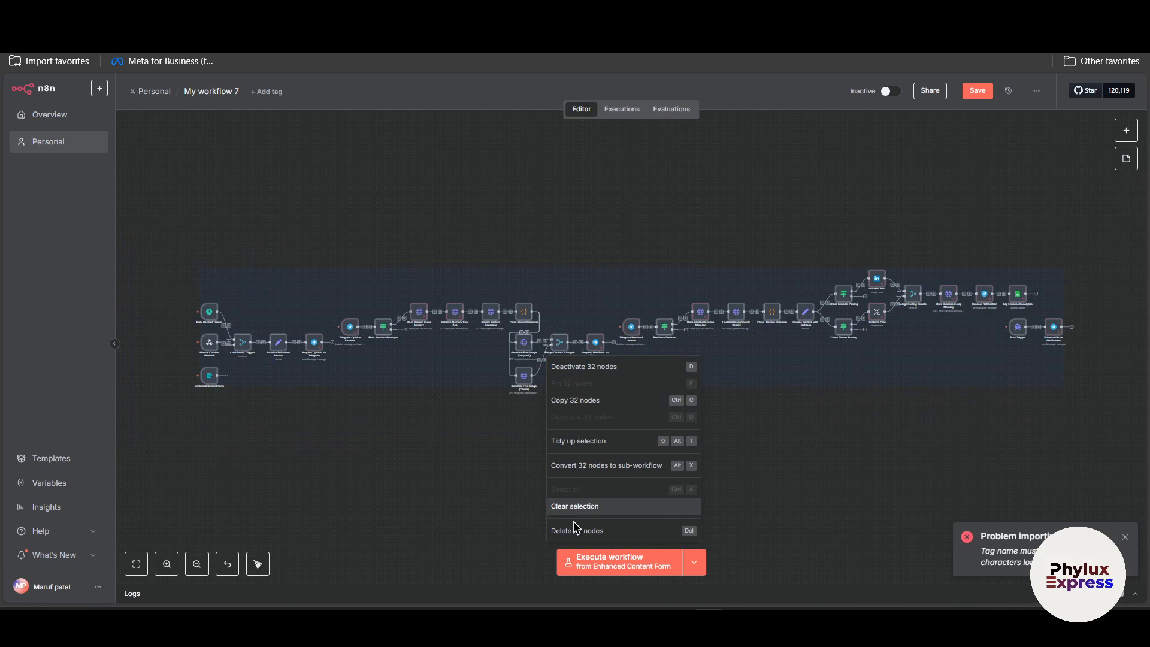
left_click(577, 530)
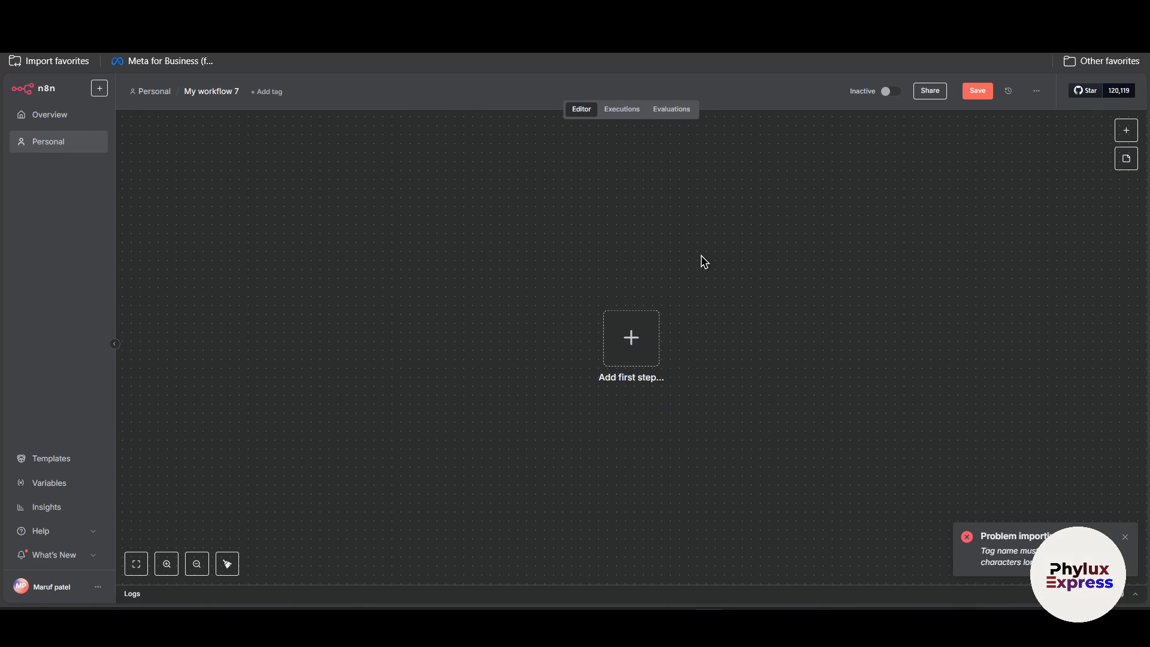
mouse_move(716, 285)
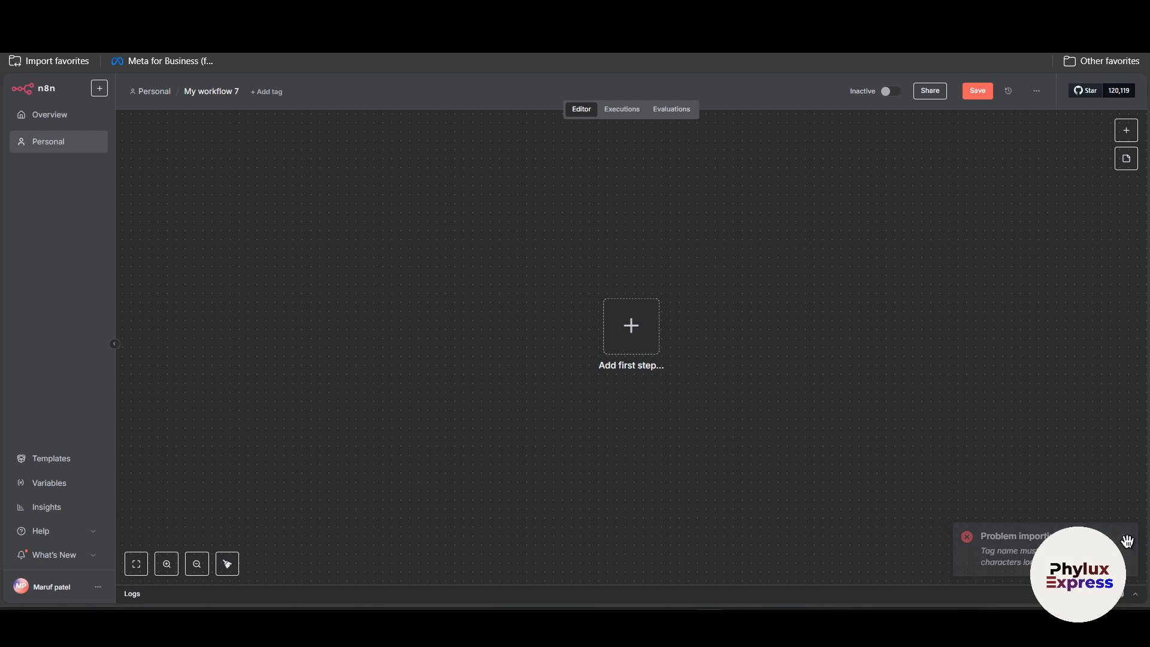
mouse_move(1127, 130)
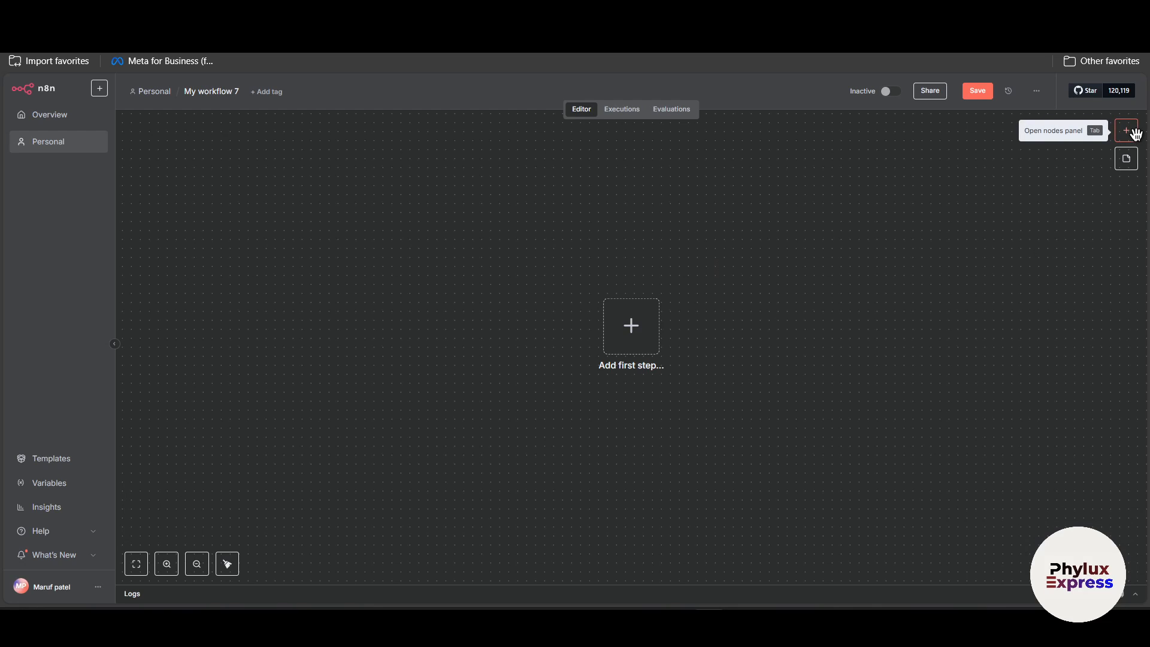
mouse_move(1127, 133)
type("n")
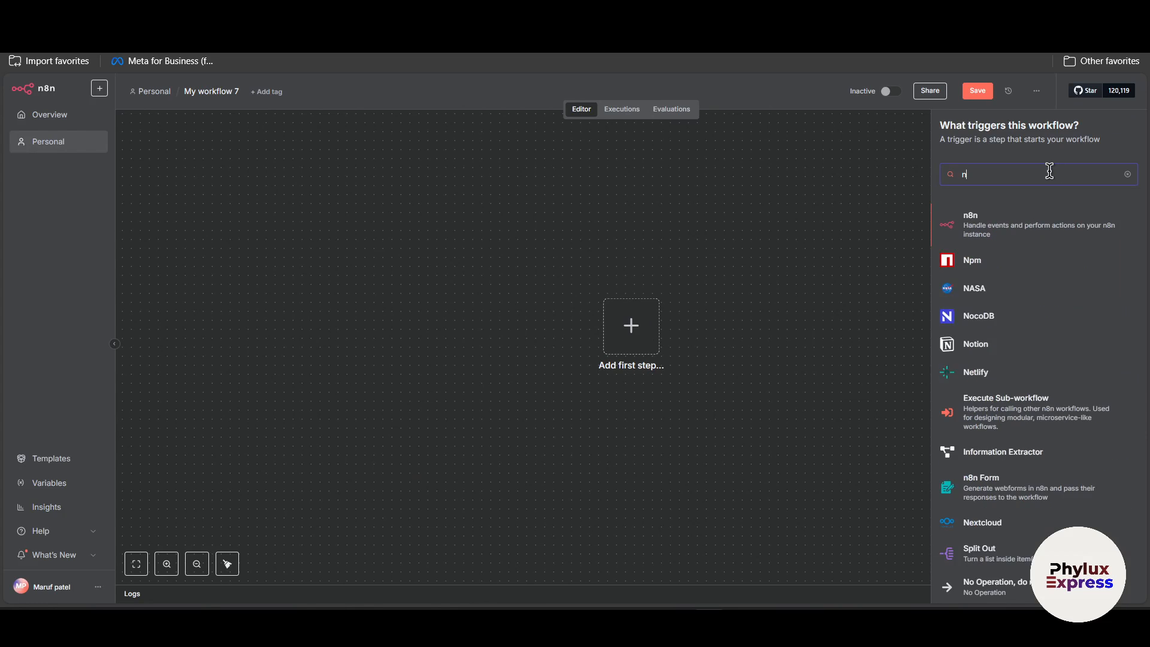
Search the nodes panel for "n8n form" and list the n8n Form triggers and actions
type("8n fo")
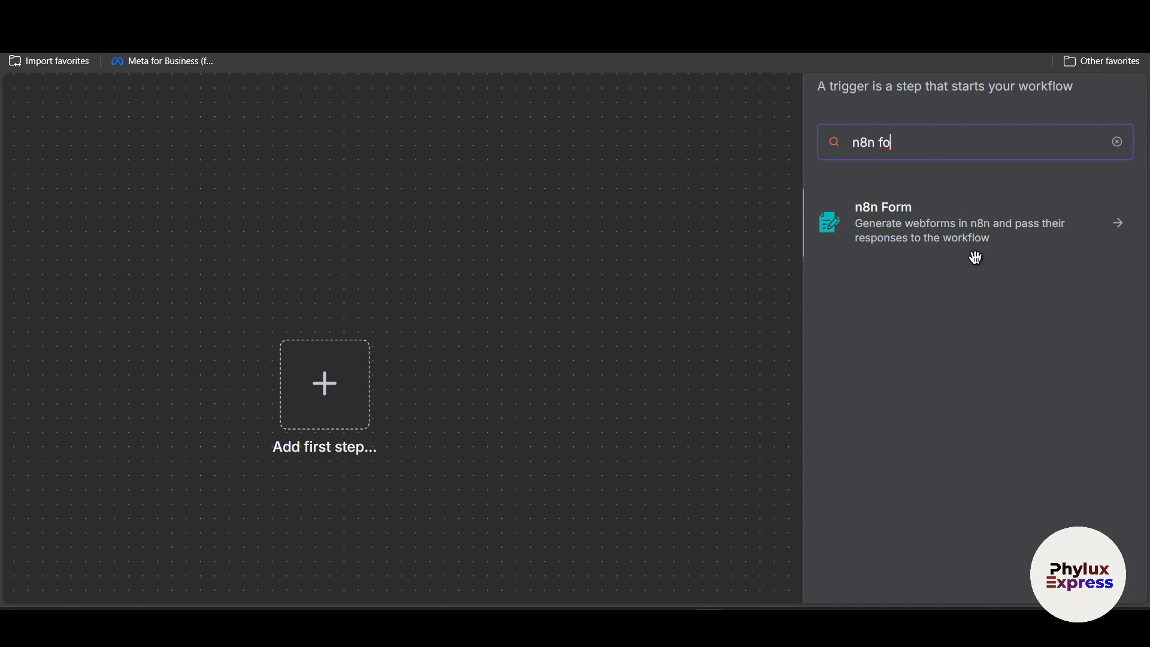
mouse_move(981, 274)
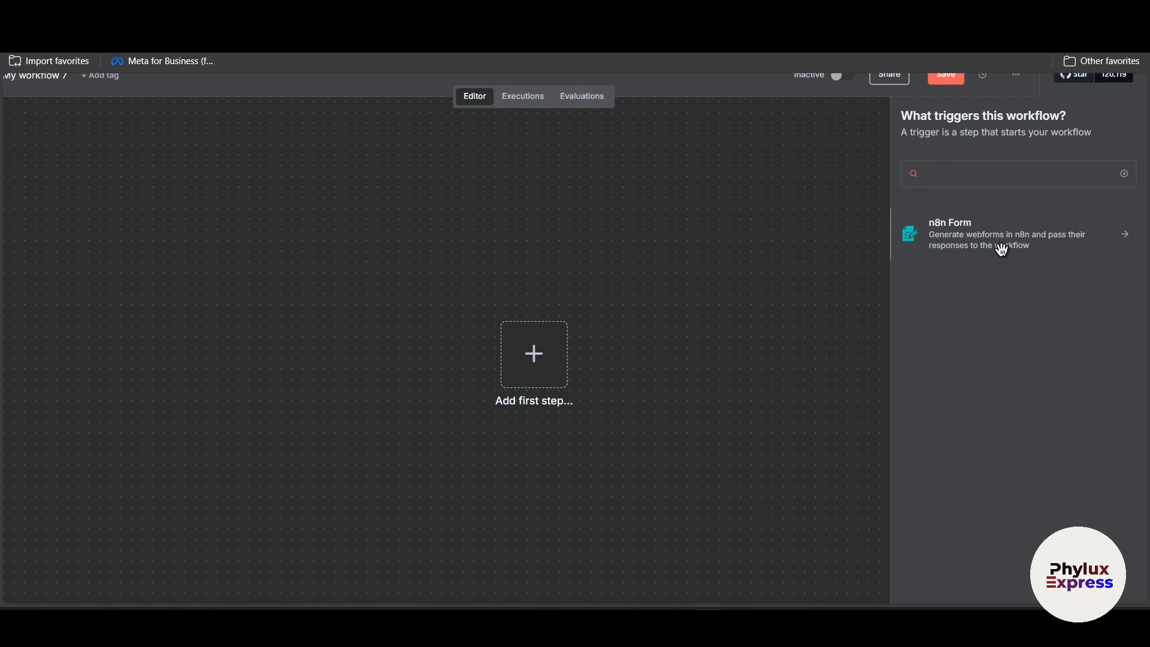
left_click(1006, 234)
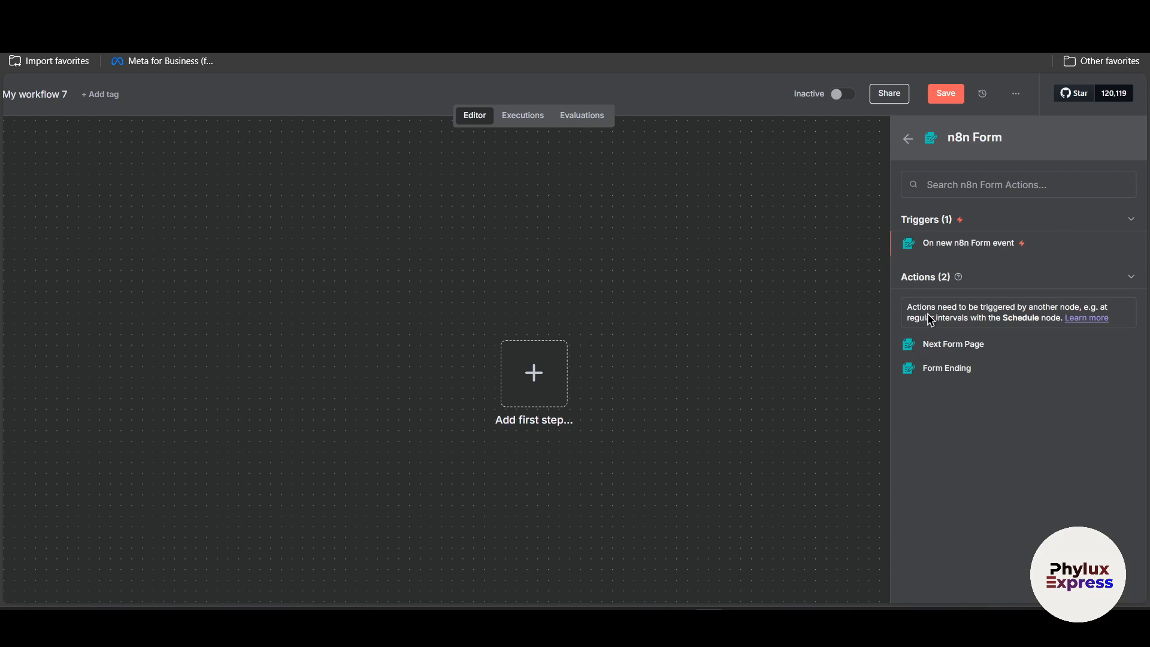
mouse_move(917, 224)
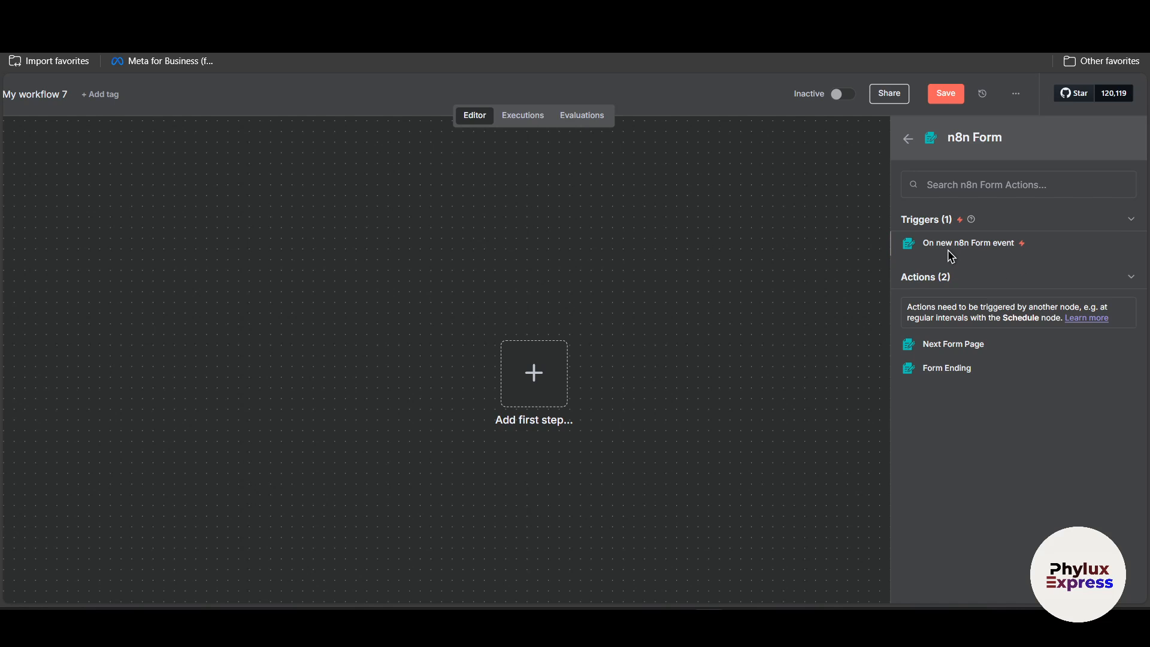
Add the On form submission trigger as the first step with authentication kept at None
left_click(966, 243)
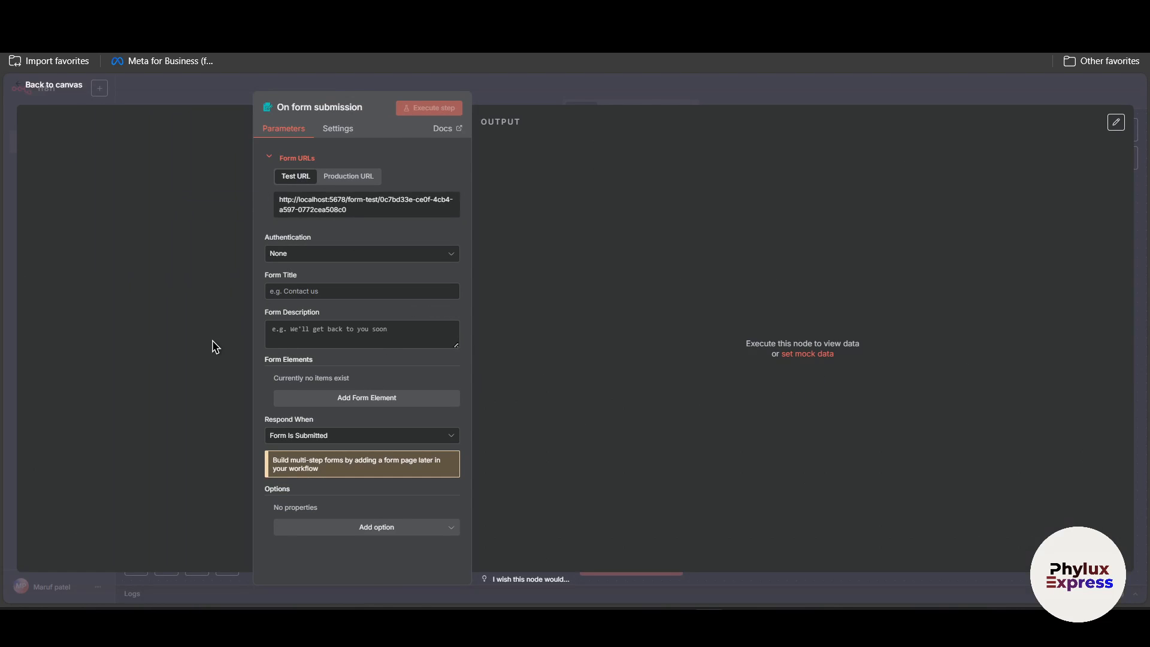
mouse_move(323, 107)
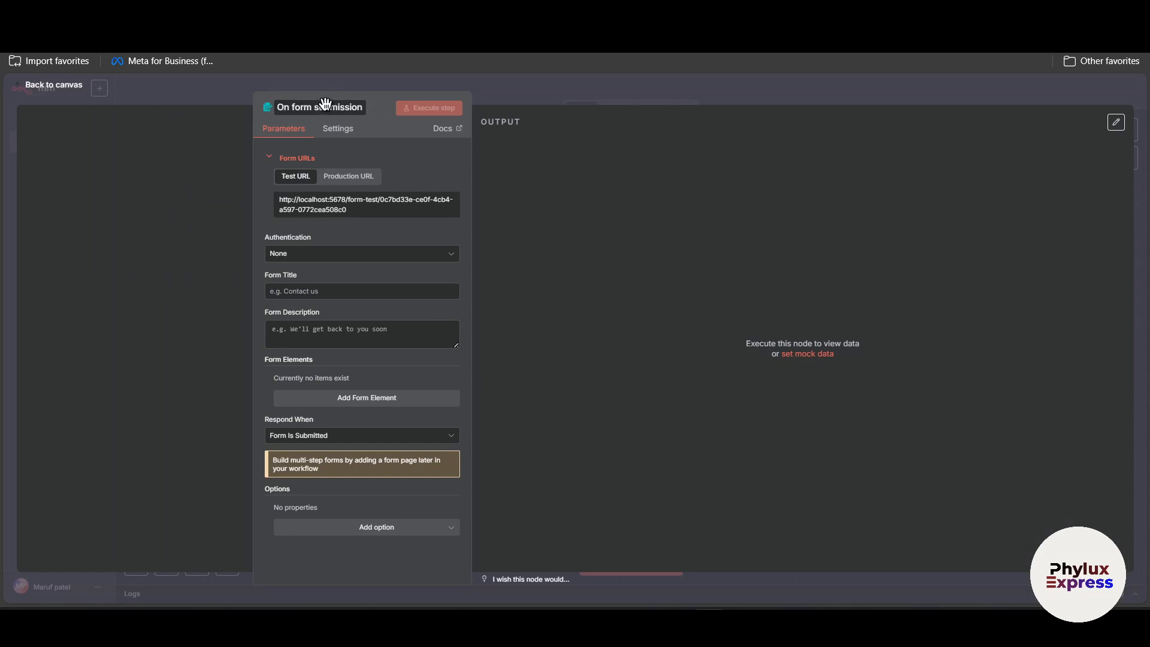
mouse_move(351, 101)
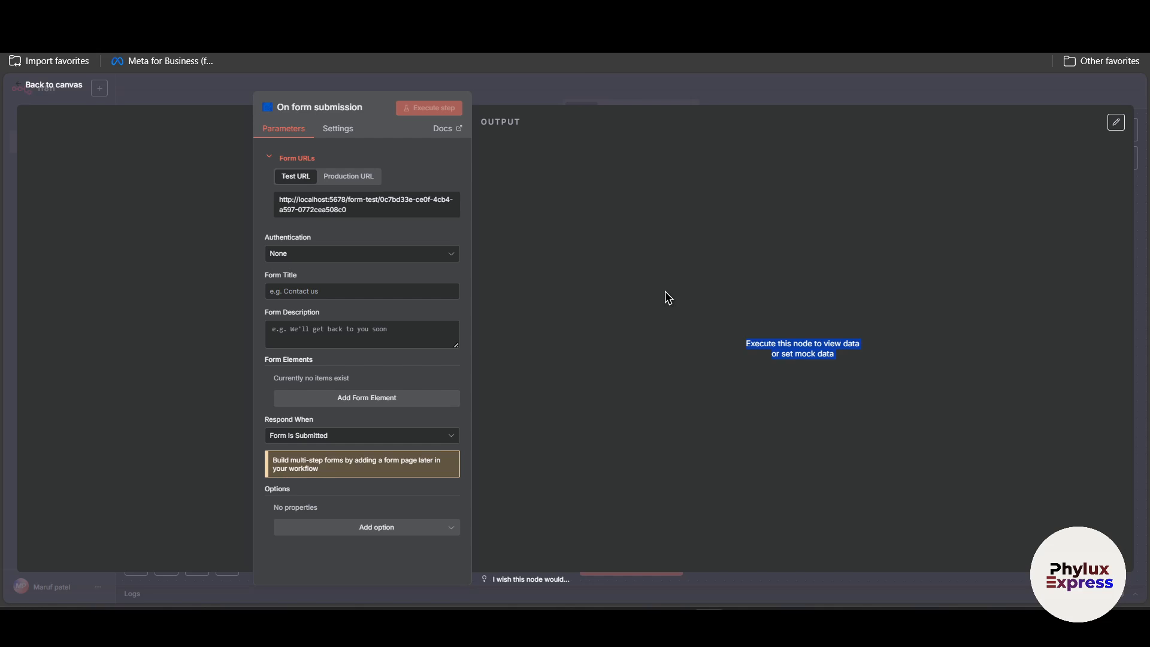
mouse_move(361, 214)
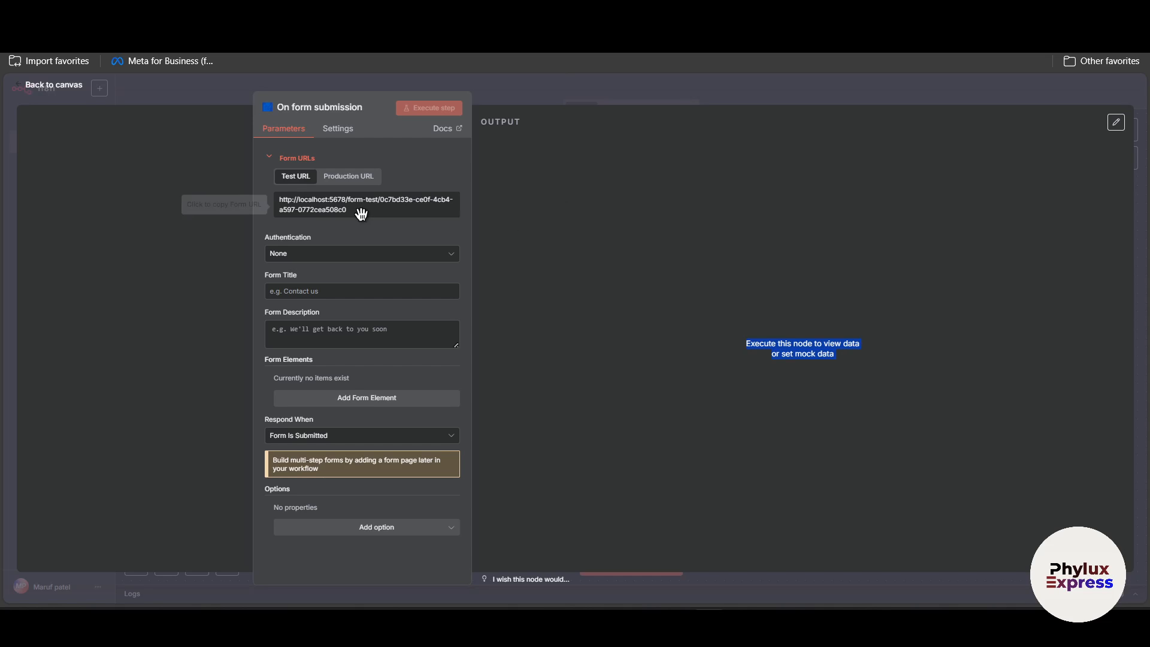
left_click(360, 253)
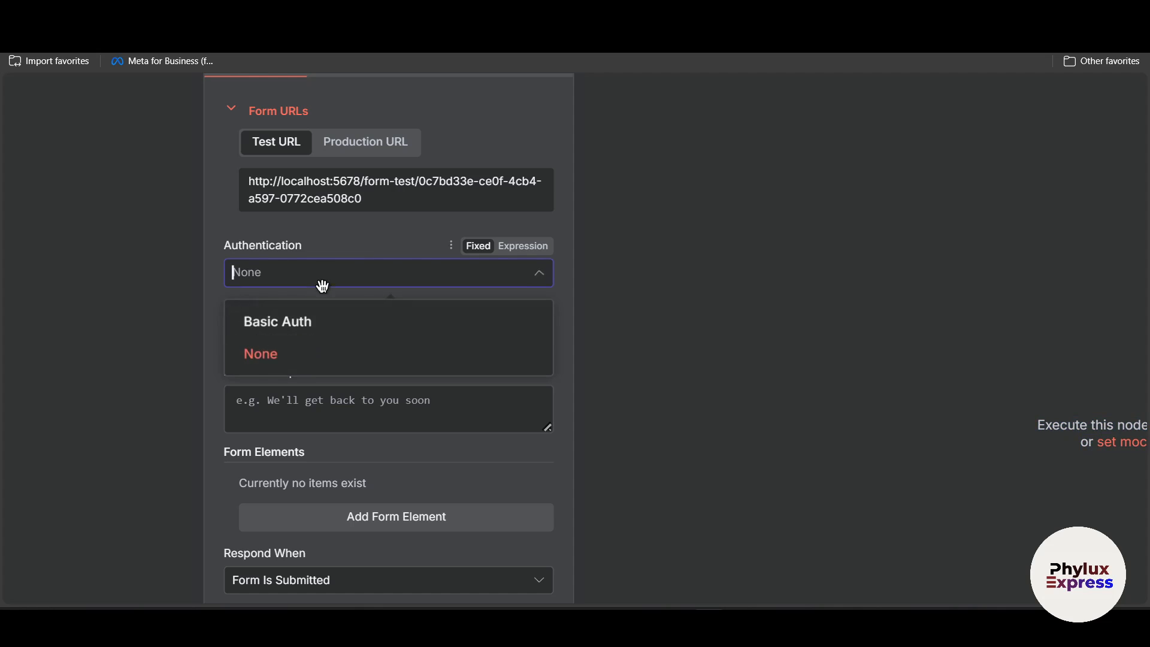
left_click(260, 353)
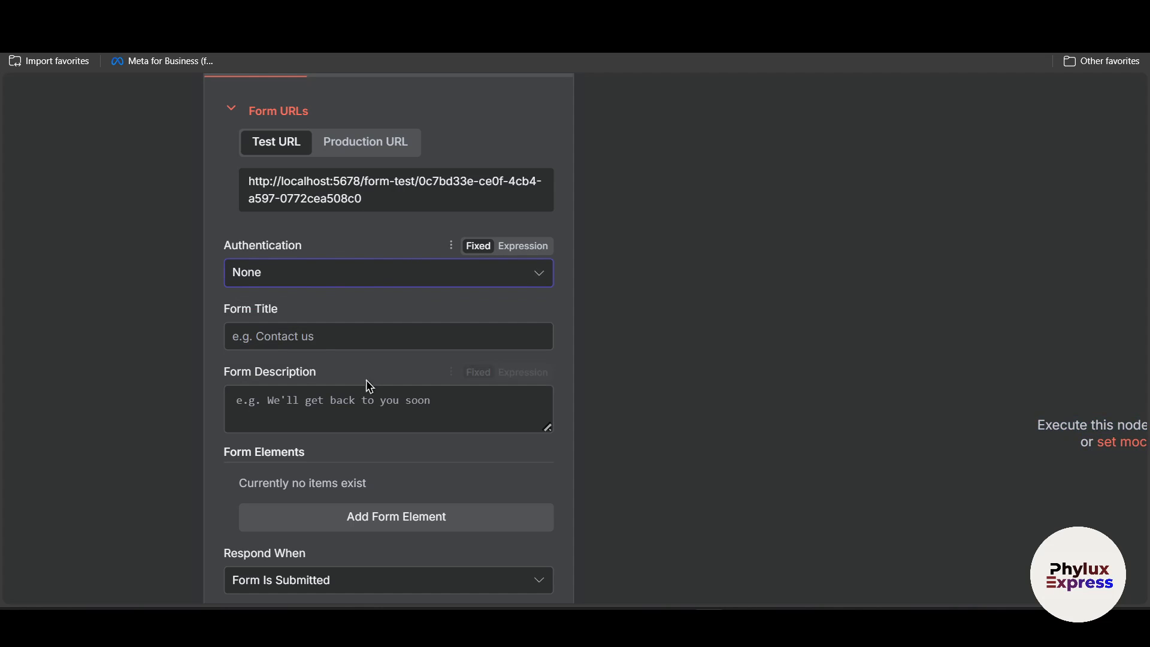
Set the form title to UPLOAD VIDEO and the description to UPLOAD VIDEO HERE
left_click(387, 335)
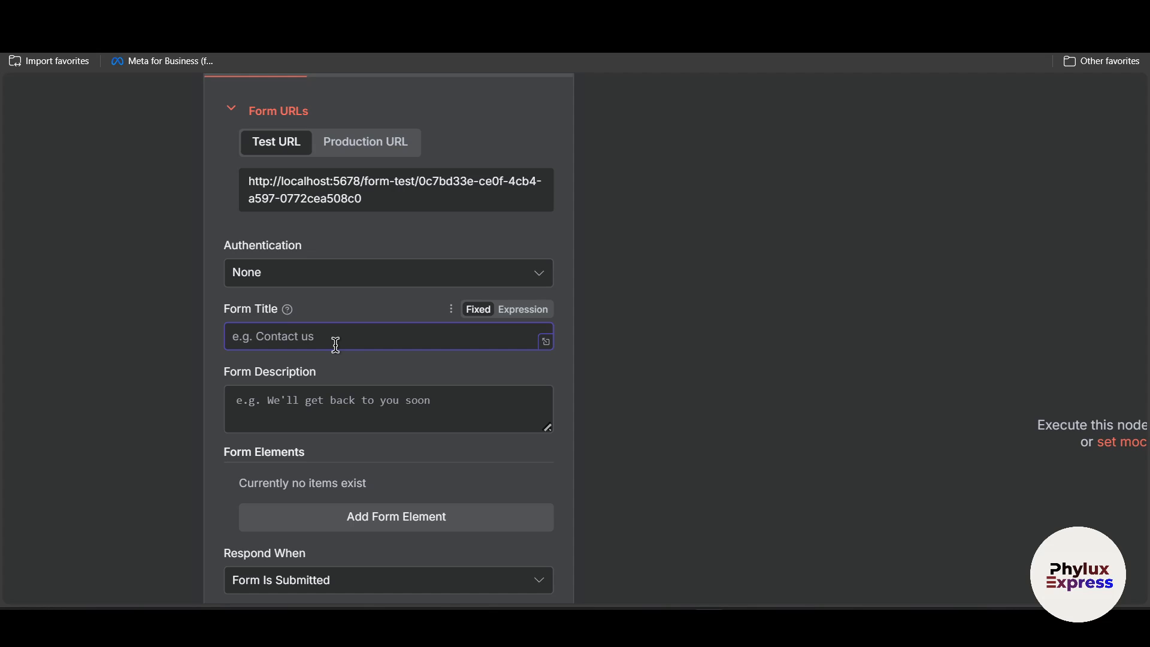
type("UPLOAD VIDEO")
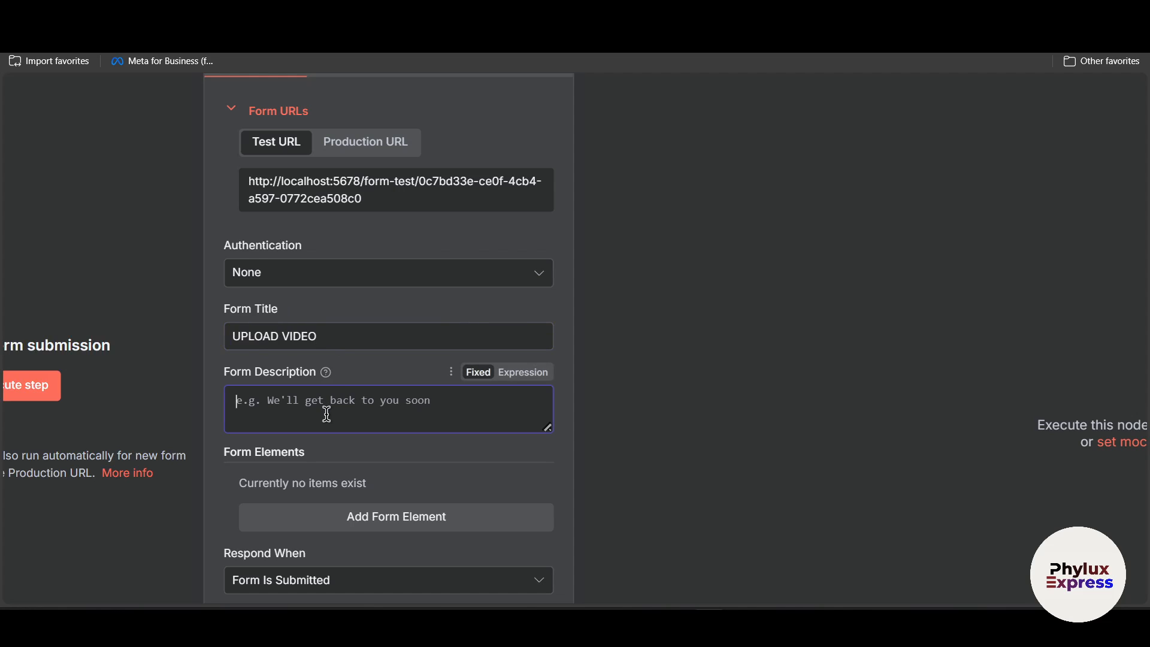
type("UP")
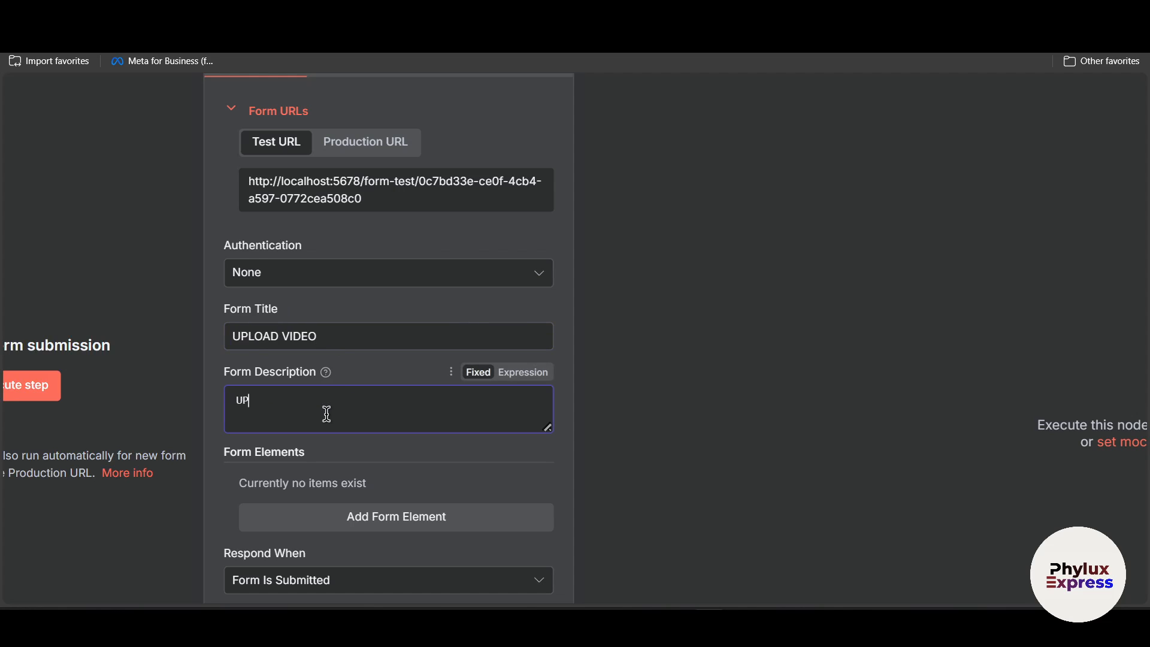
type("UPLOAD VIDEO HERE")
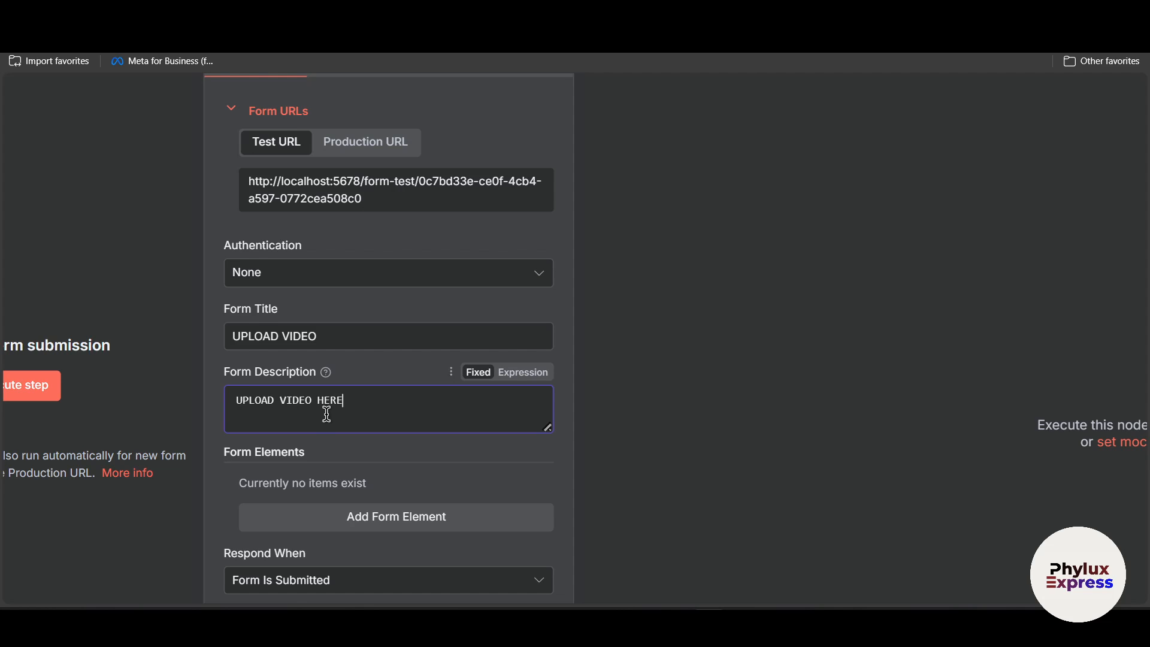
scroll("down", 3)
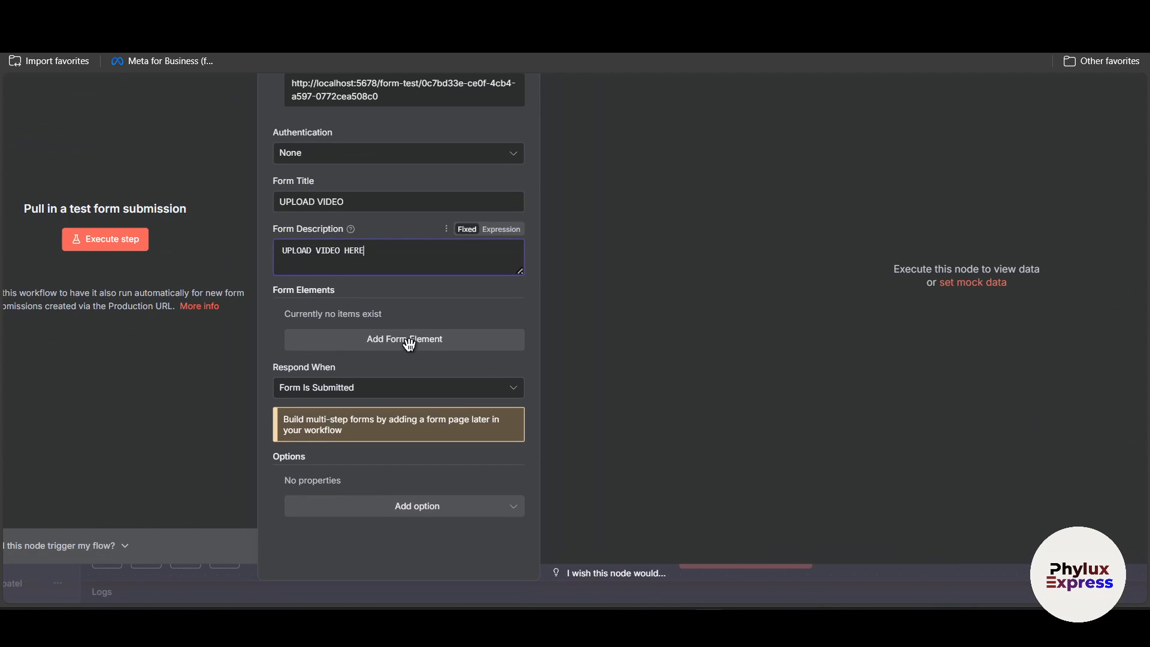
Add a form element named Upload video with element type File
left_click(404, 339)
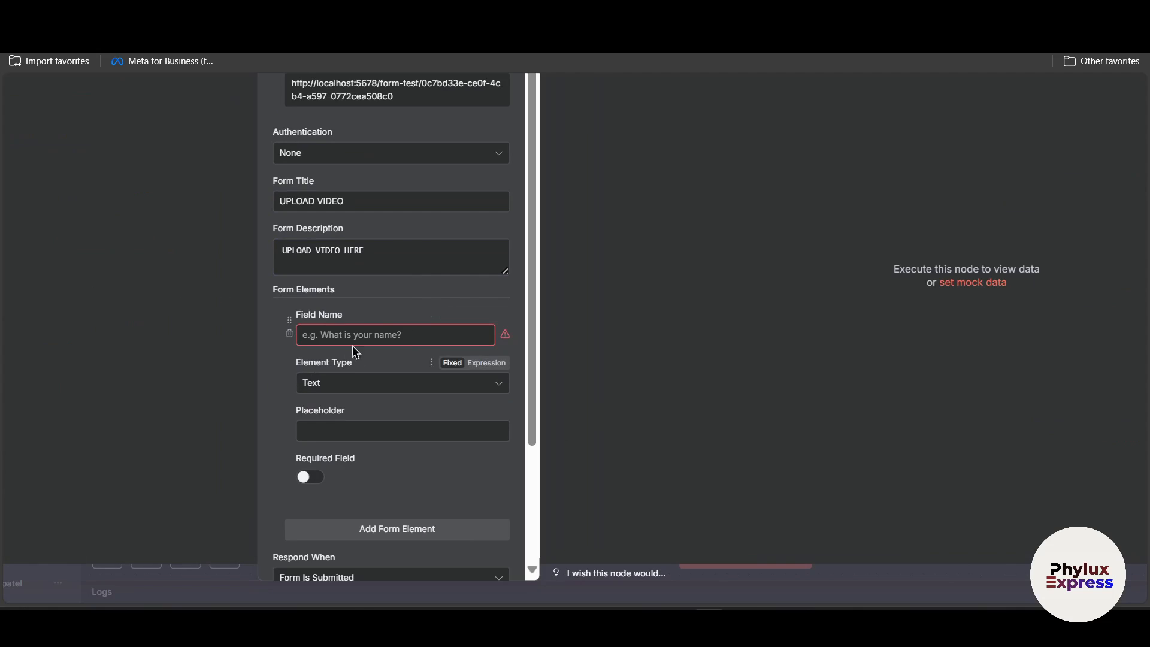
left_click(394, 335)
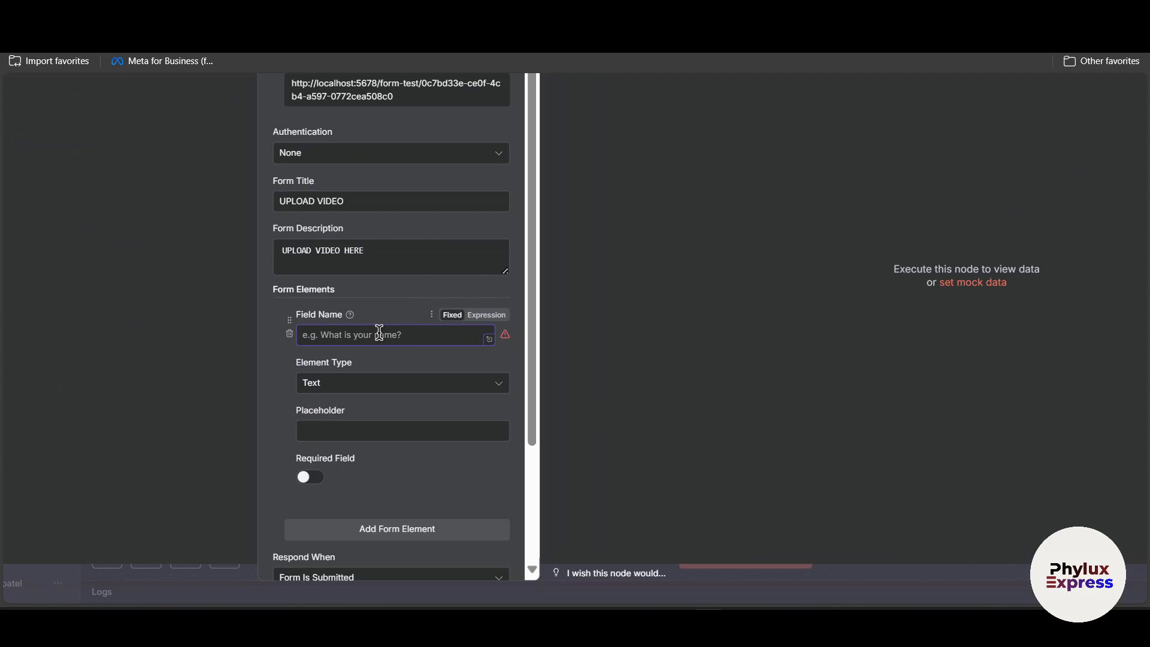
left_click(367, 334)
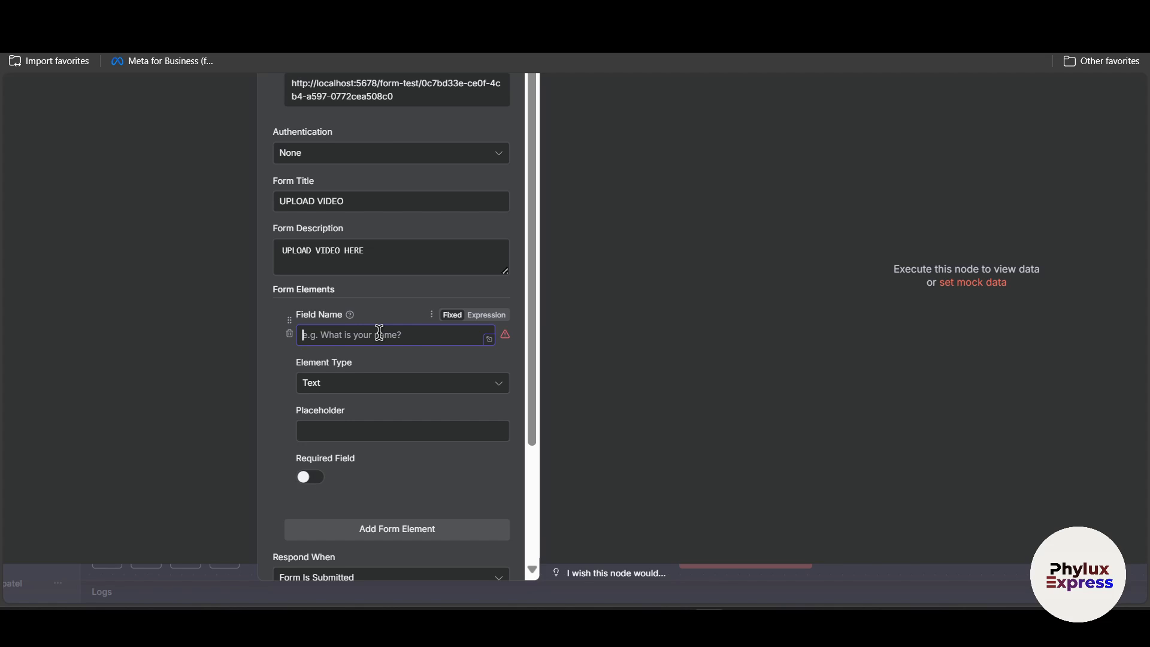
type("Up")
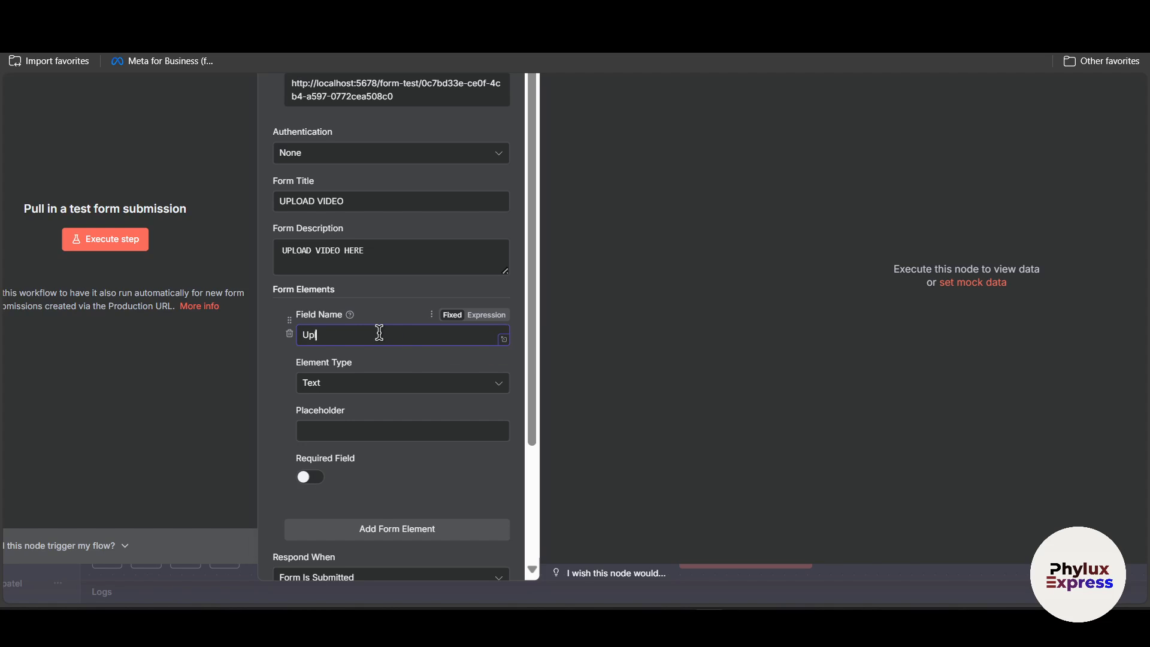
left_click(403, 382)
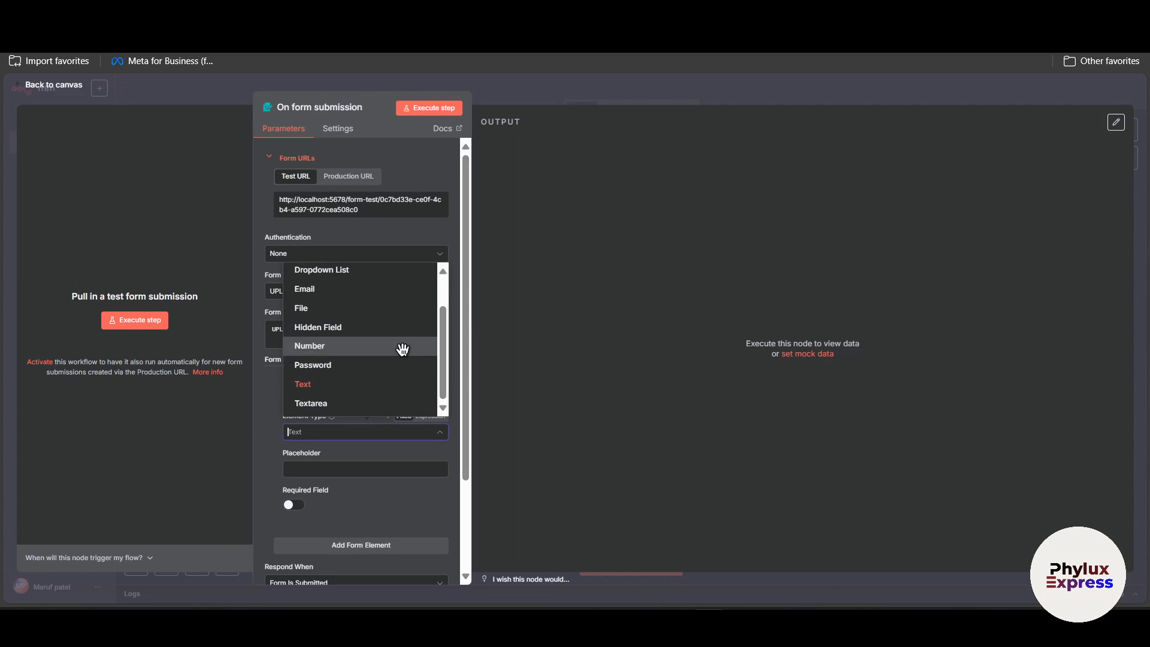
mouse_move(686, 367)
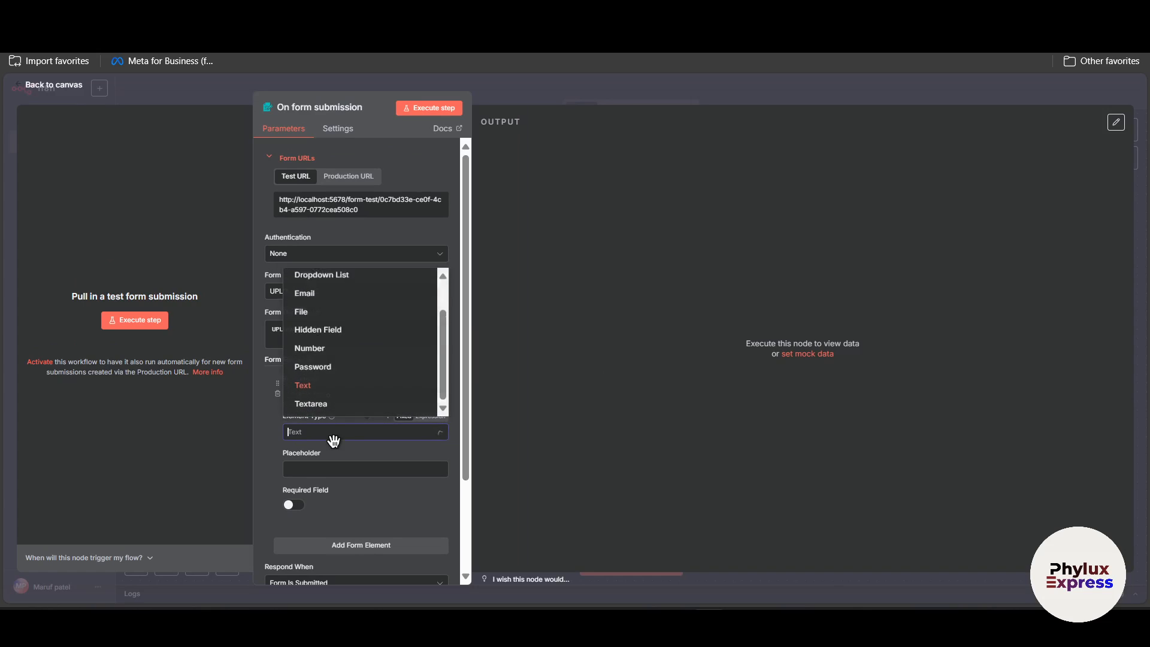
left_click(301, 311)
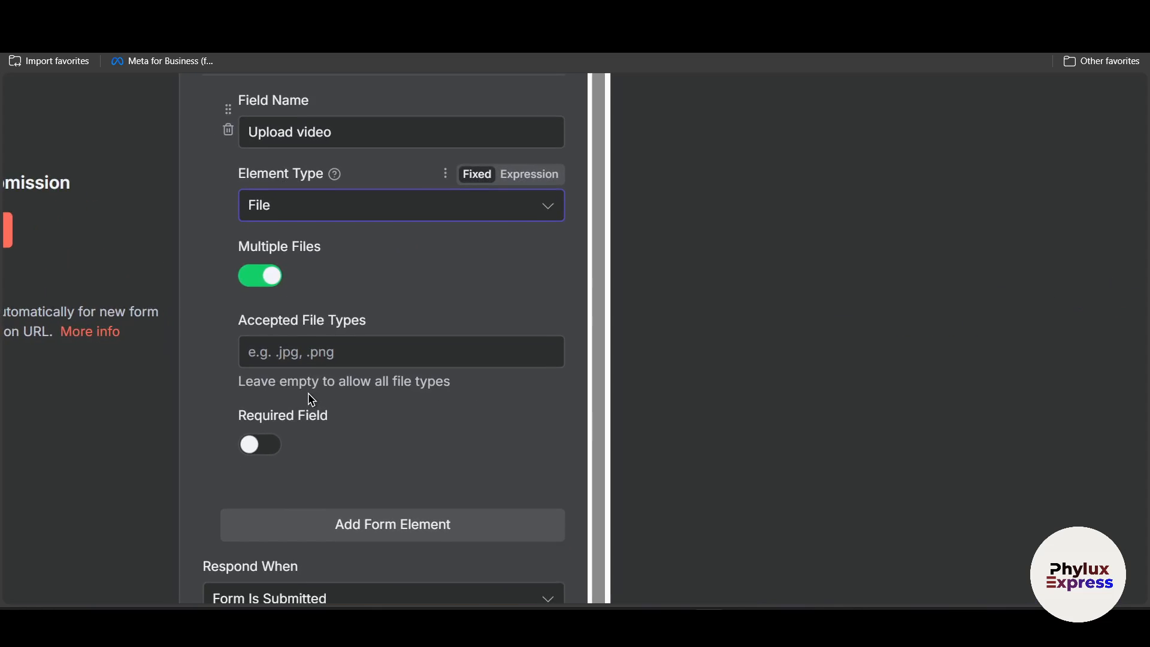
Allow the Upload video field to accept multiple files of any type
scroll("down", 3)
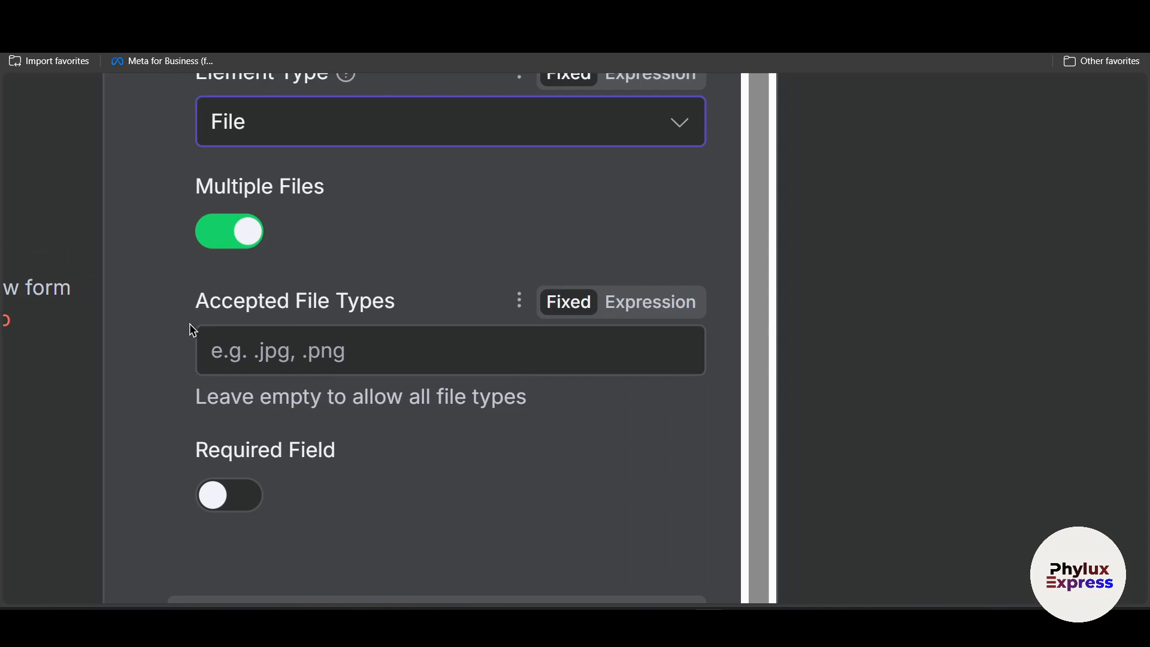
right_click(294, 301)
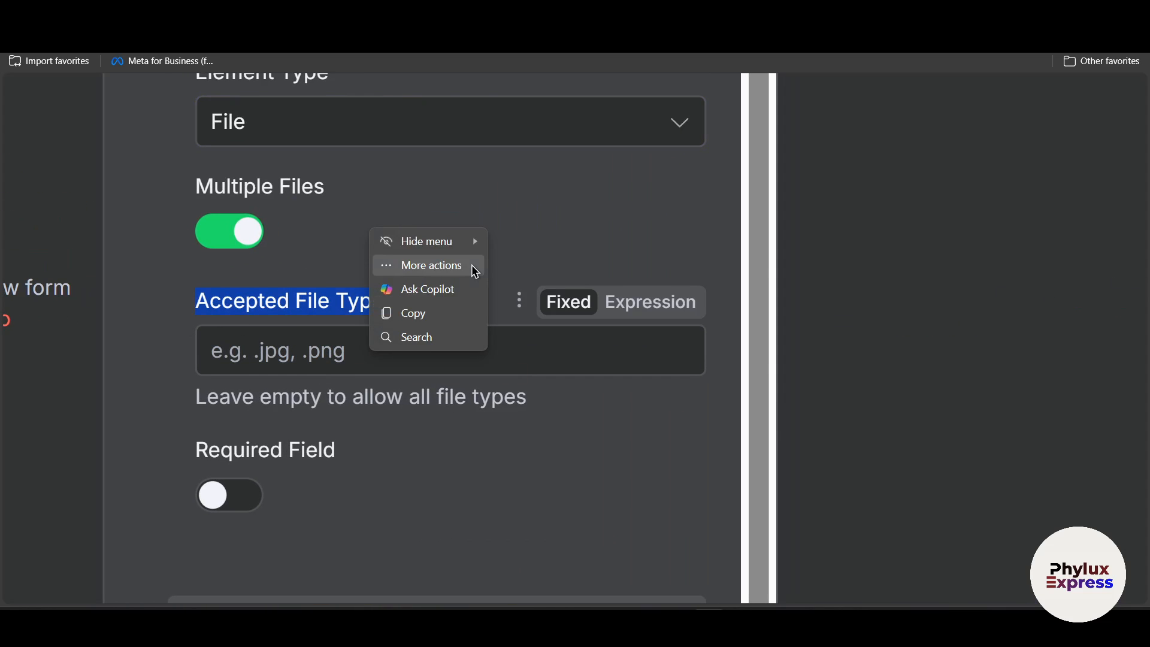
left_click(433, 299)
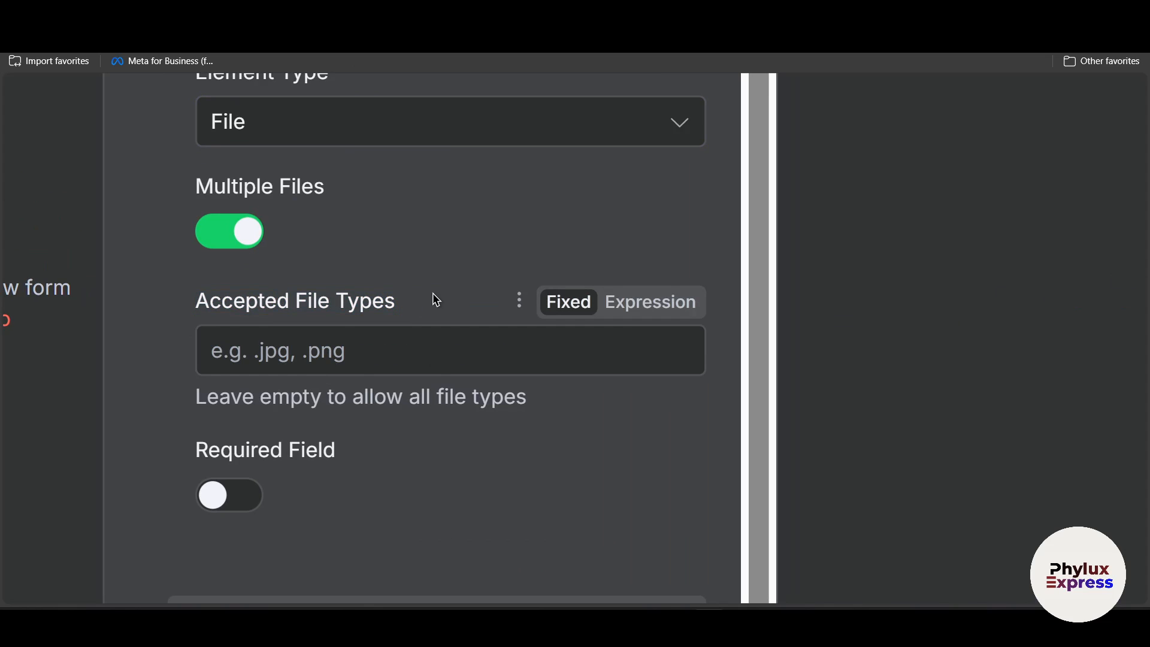
mouse_move(411, 302)
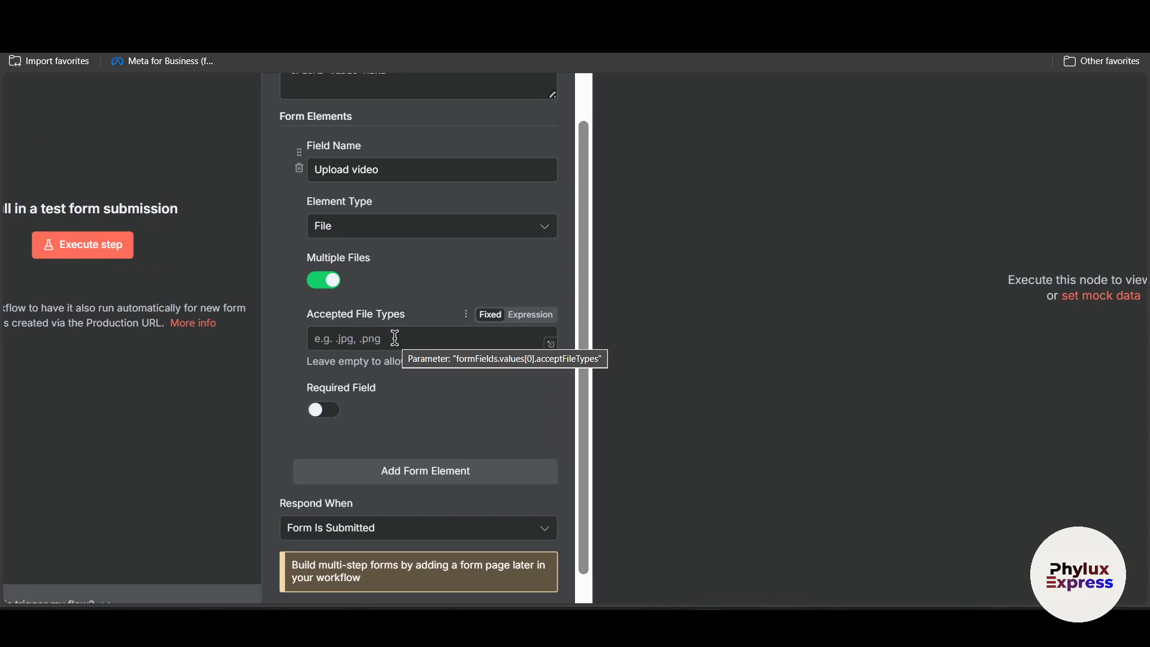
left_click(426, 338)
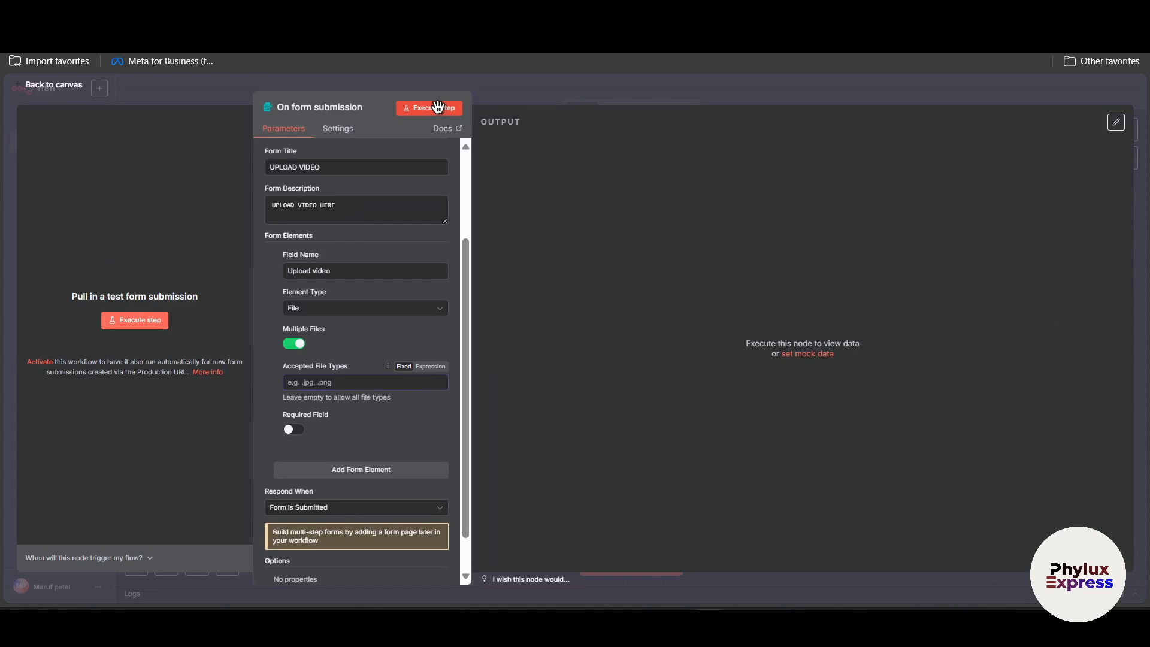
Execute the form trigger and start choosing a file on the test form that opens
left_click(429, 108)
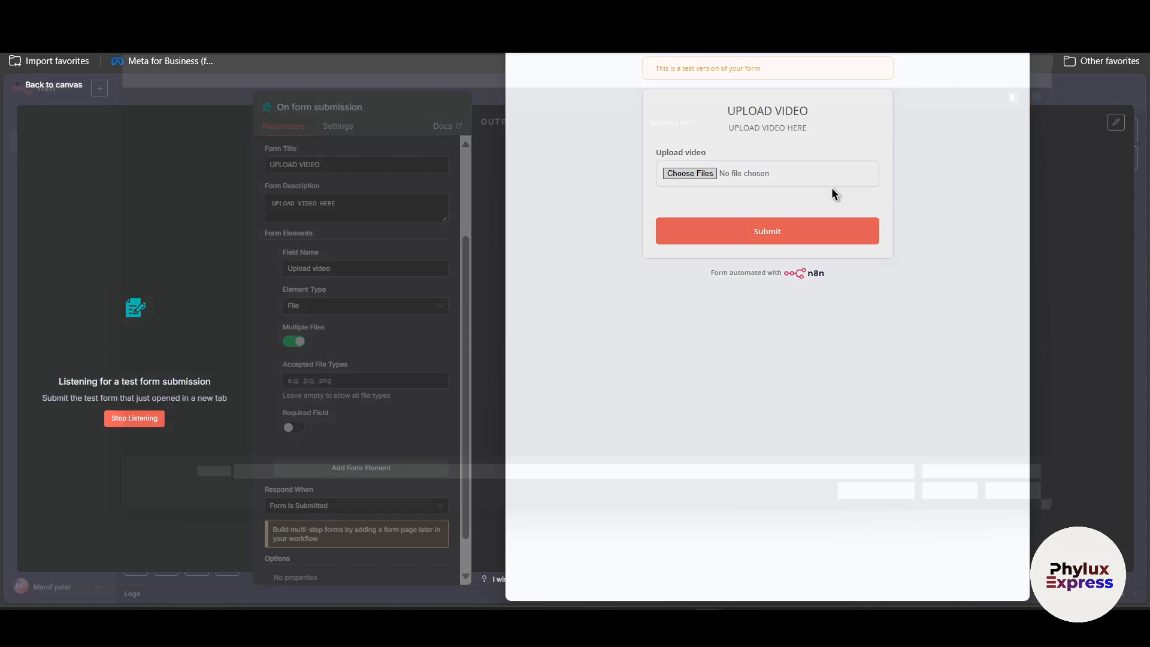
left_click(688, 173)
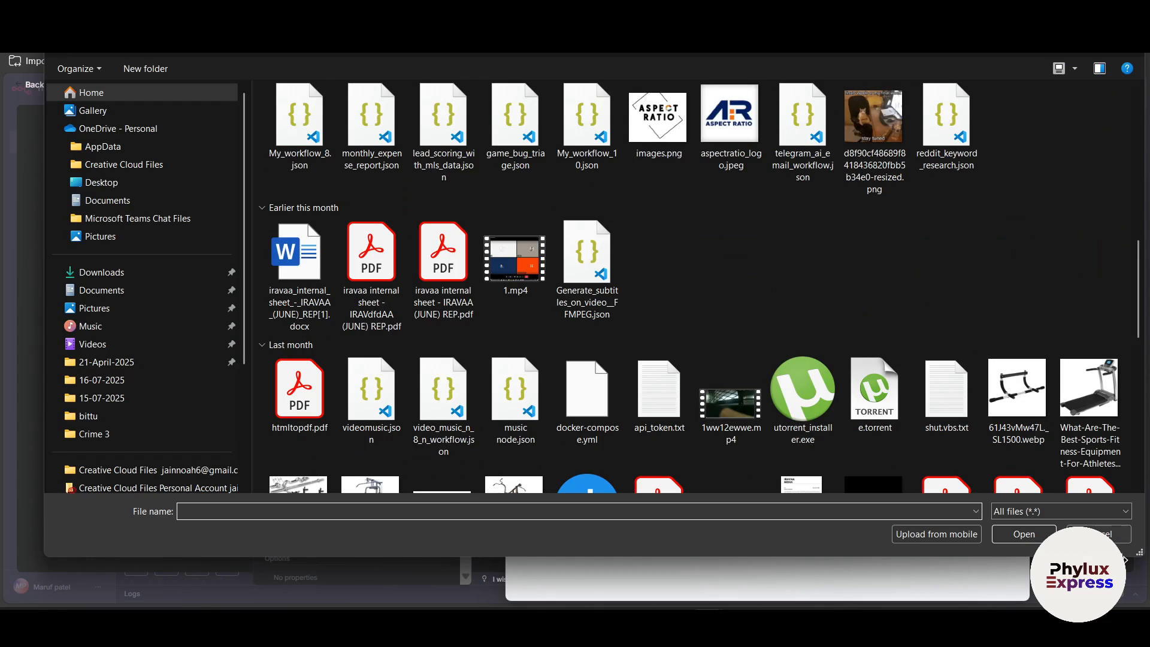
Attach aspectratio_logo.jpeg from the Open dialog to the test form's upload field
left_click(874, 121)
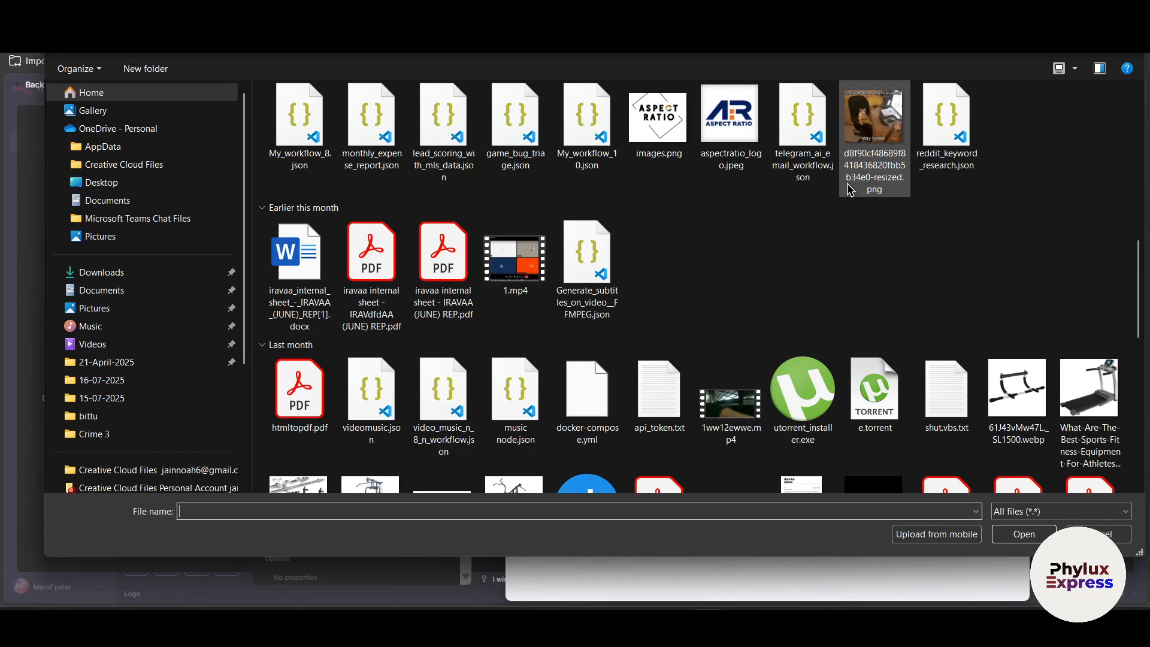
mouse_move(853, 205)
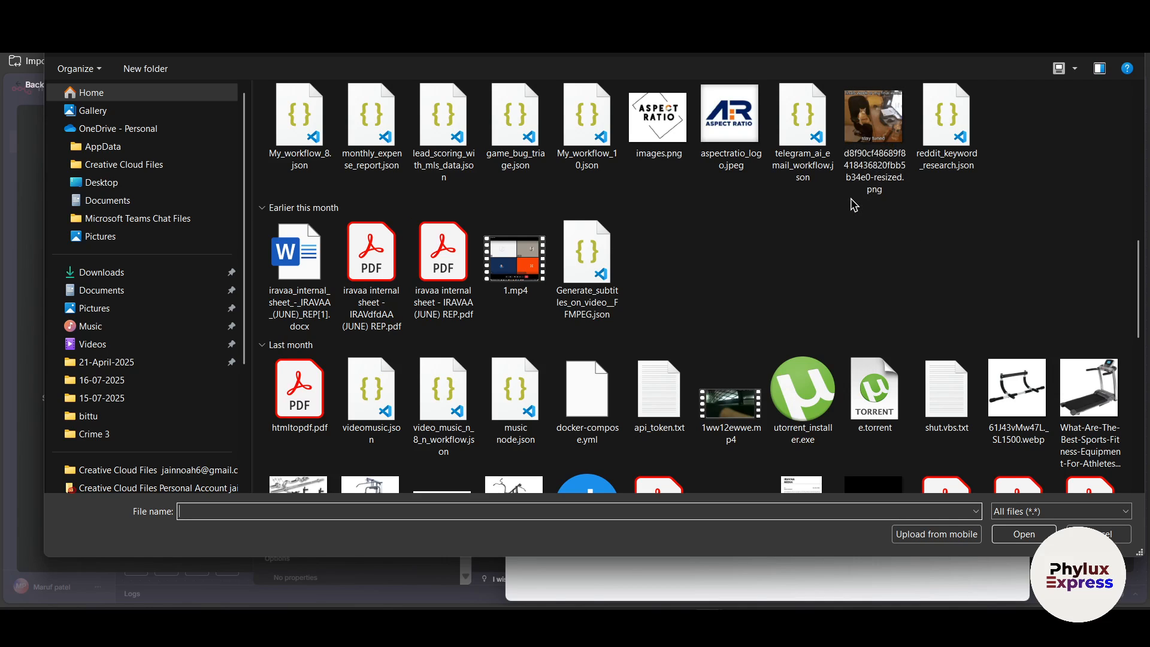
left_click(730, 116)
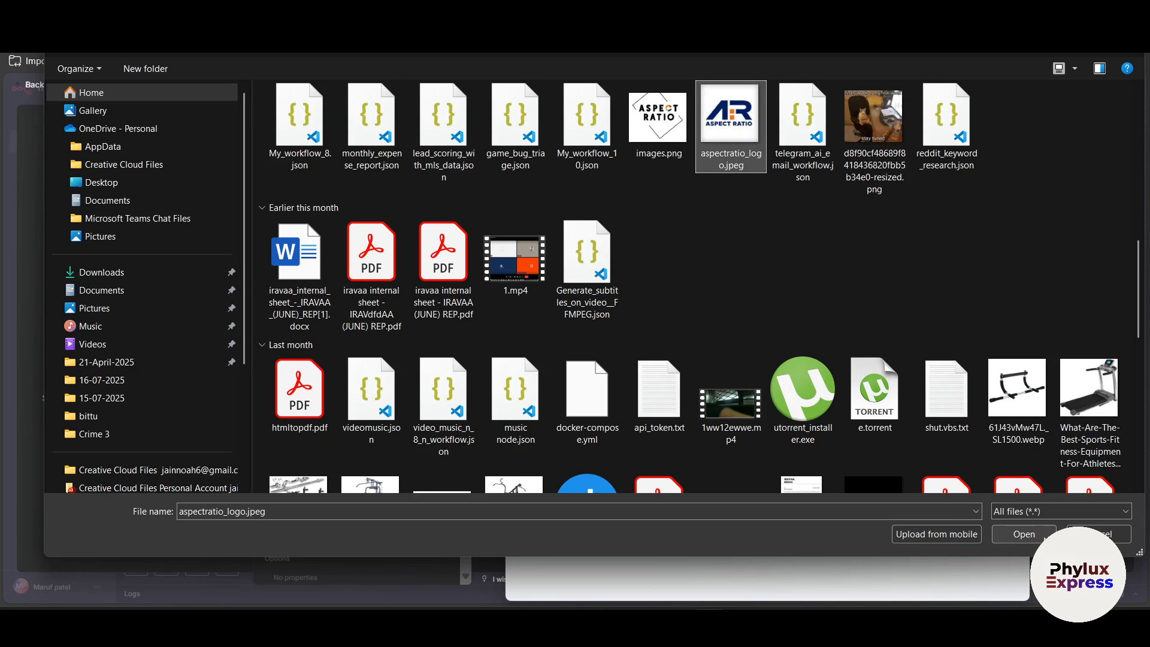
left_click(1023, 535)
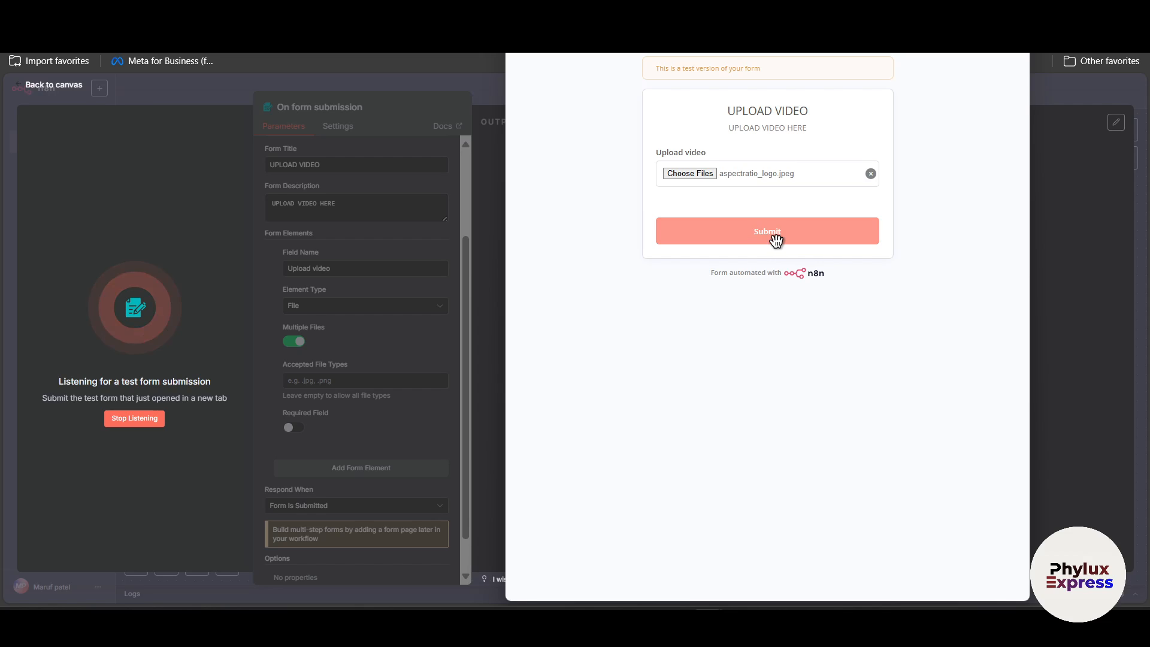
Submit the test form and preview the uploaded aspectratio_logo.jpeg (image/jpeg, 7.37 kB) in the output
left_click(766, 231)
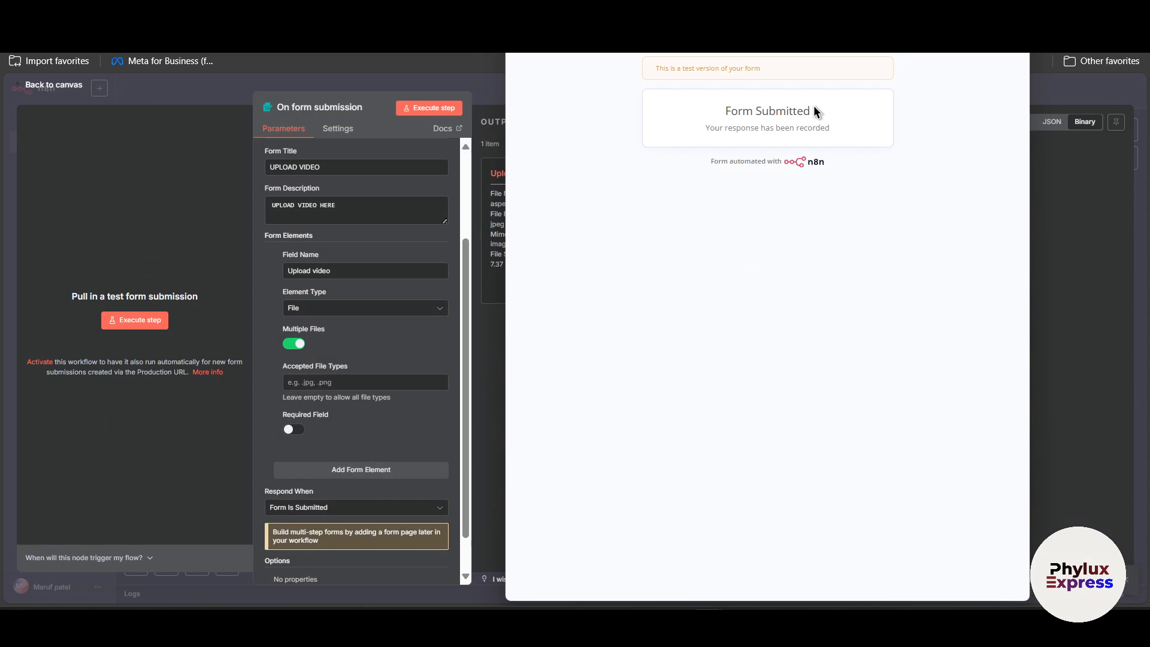
mouse_move(1091, 142)
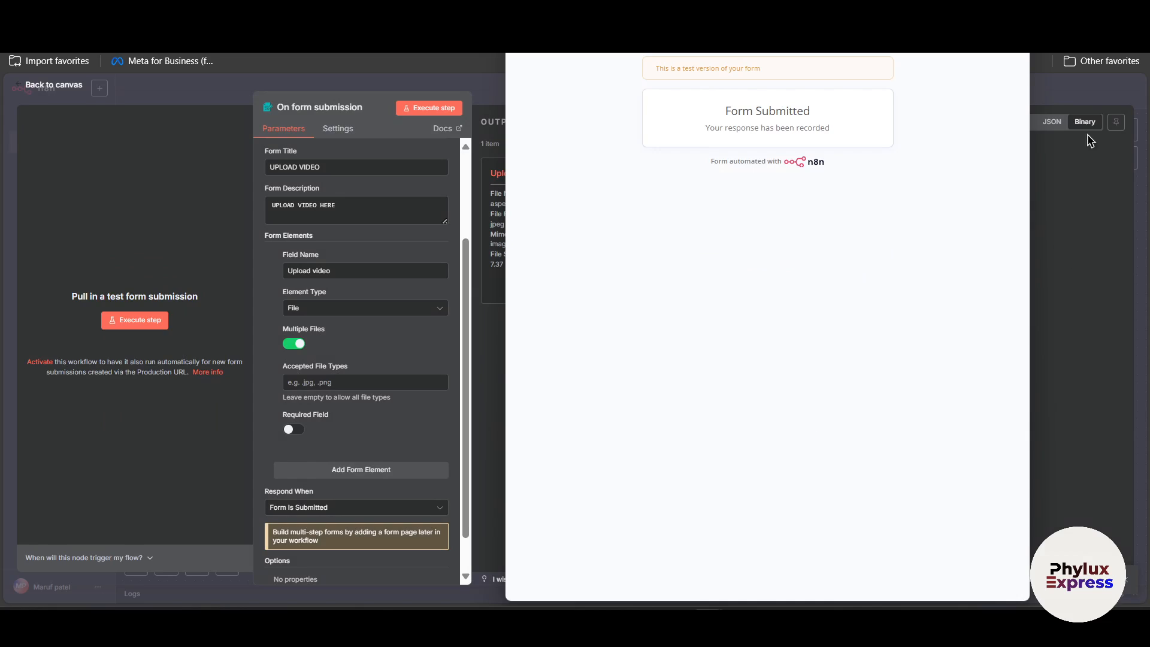
mouse_move(1064, 88)
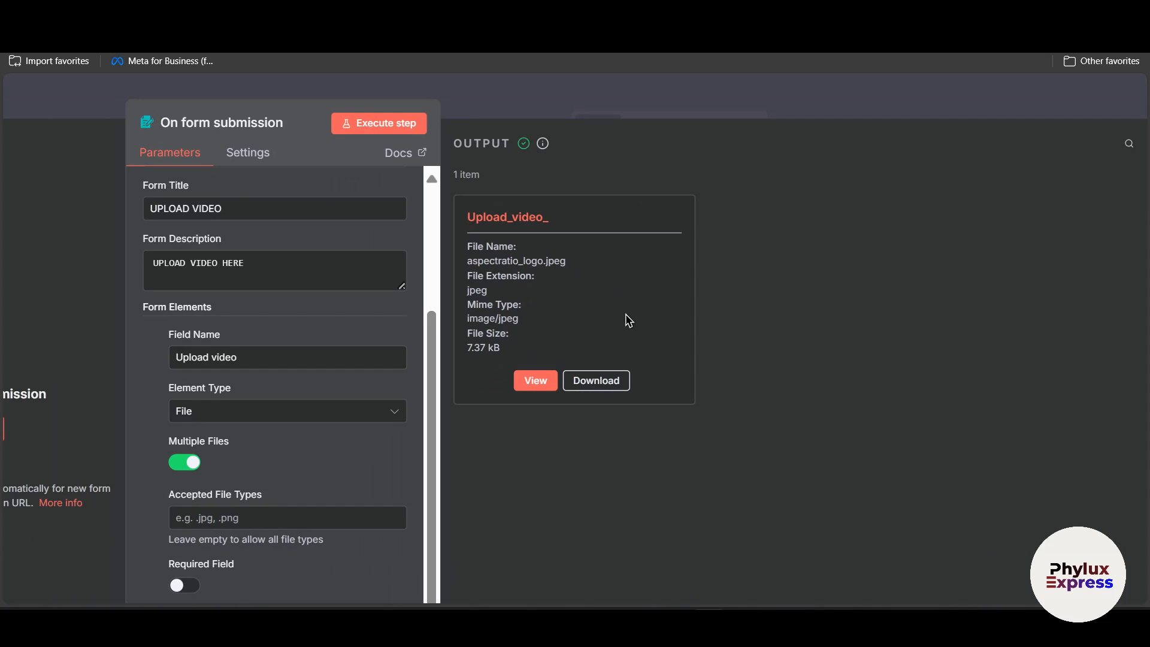
left_click(535, 379)
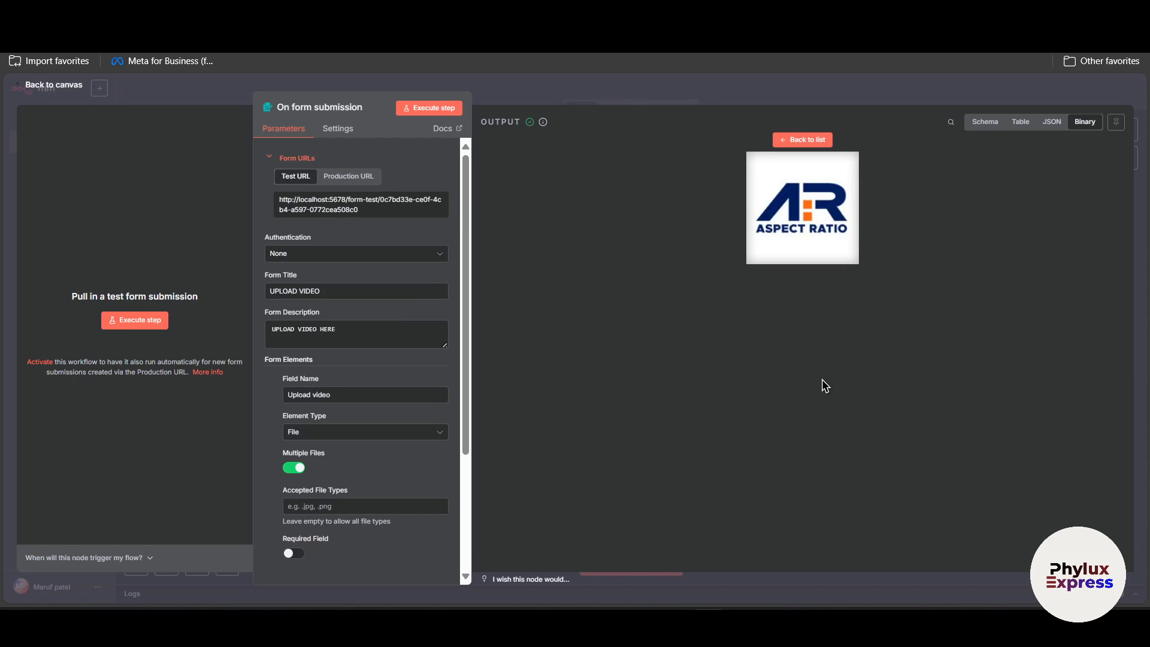
mouse_move(660, 83)
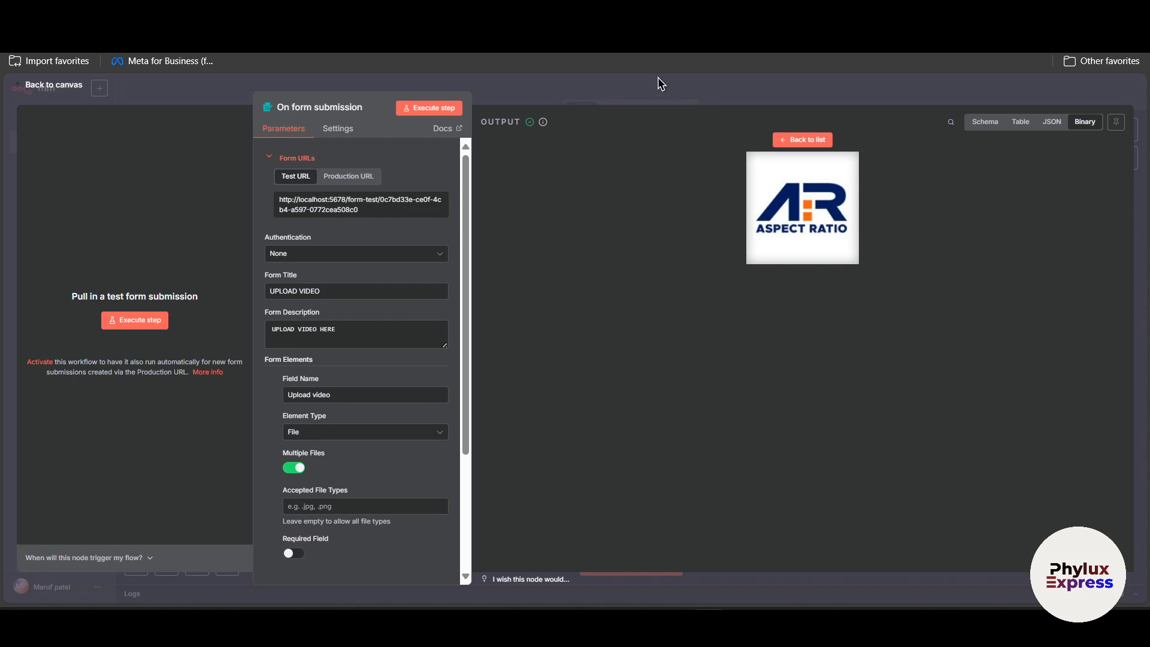
Return to the empty canvas and add an HTTP Request node as the first step via a 'https' search
left_click(52, 84)
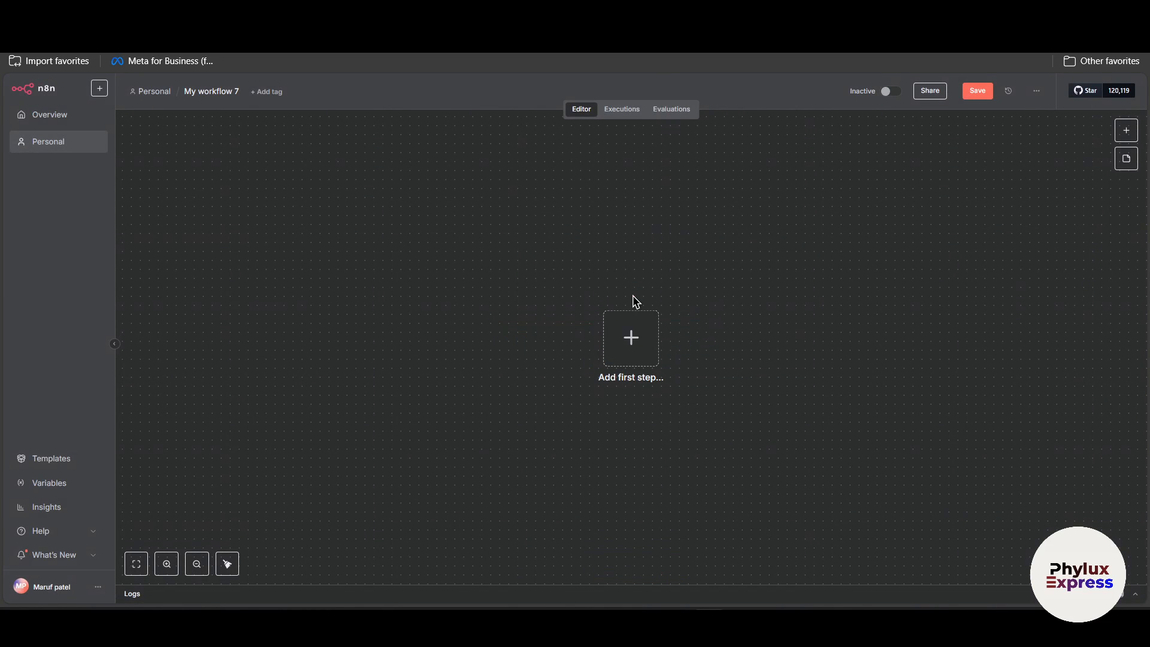
mouse_move(499, 286)
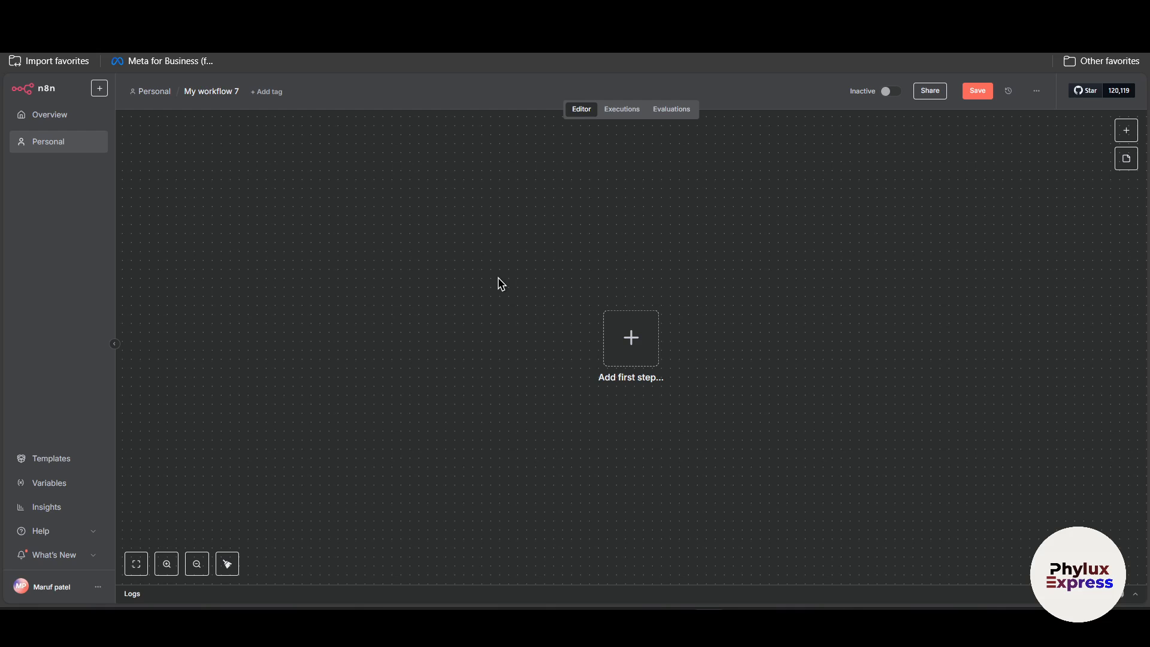
mouse_move(727, 266)
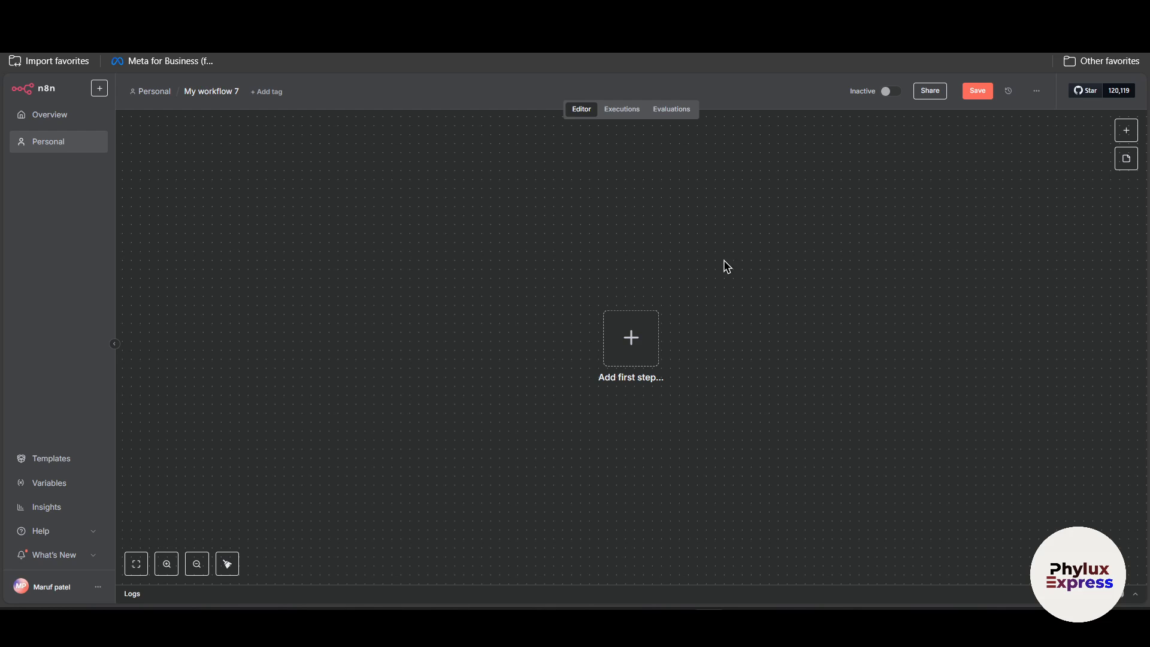
left_click(630, 338)
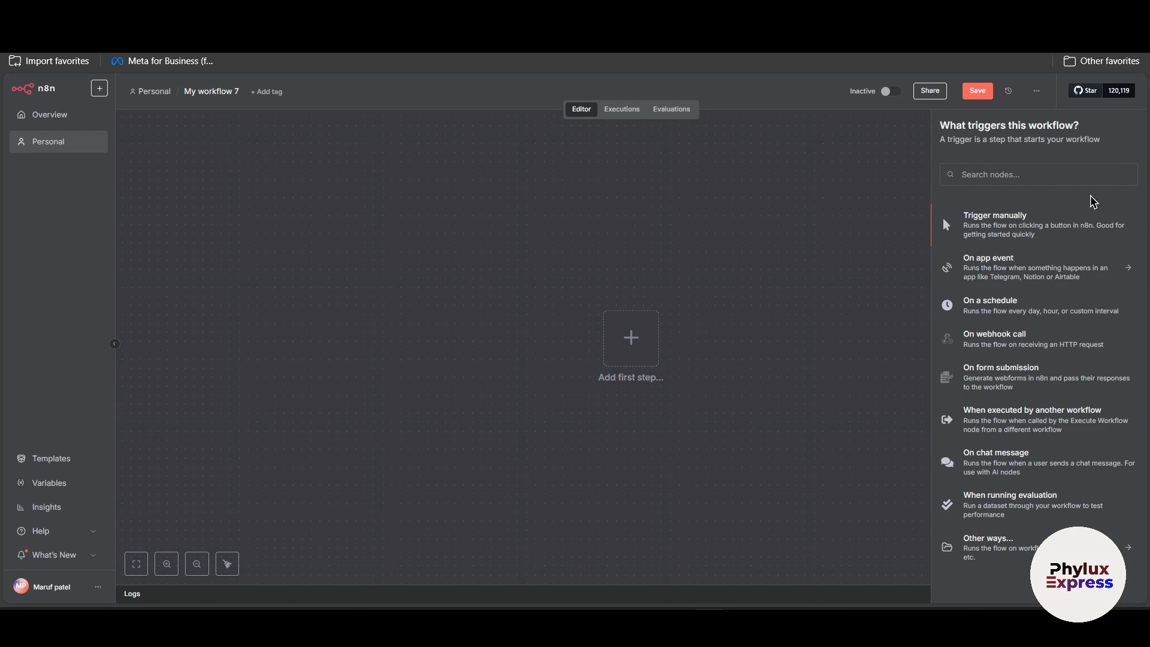
type("htt")
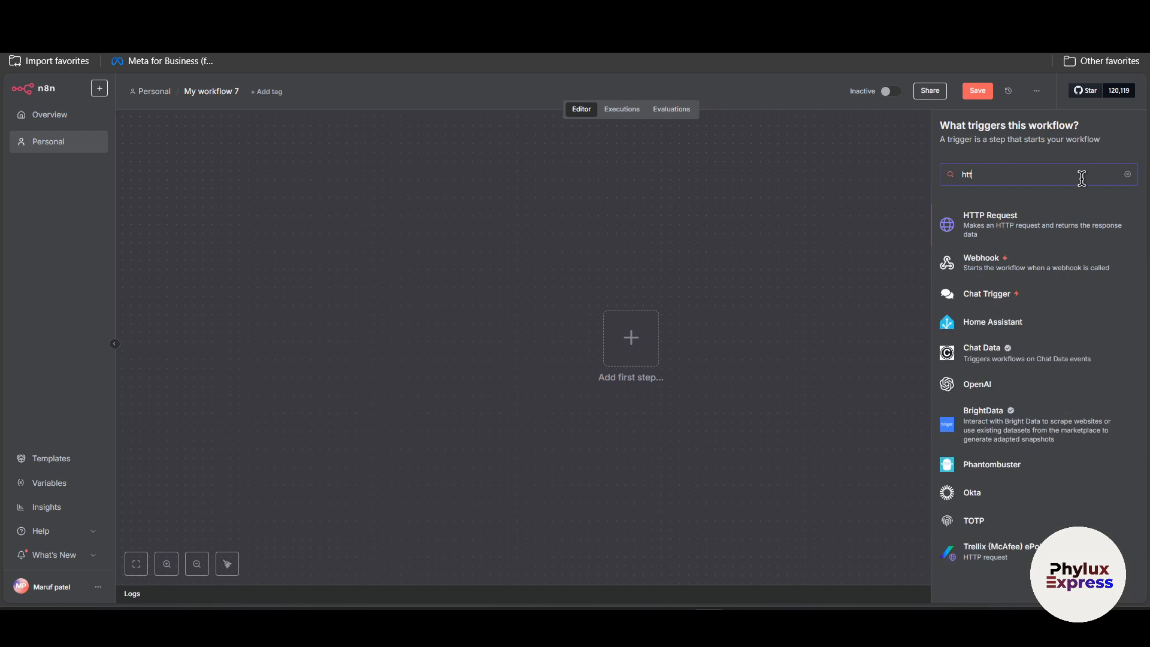
type("ps")
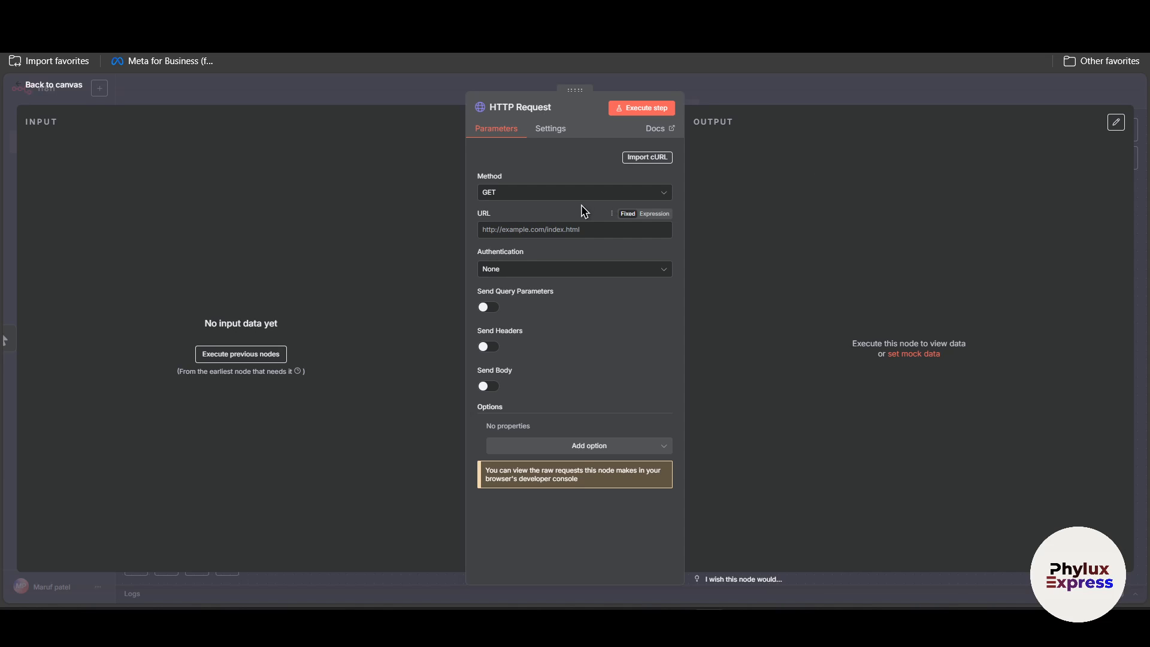
Keep GET and set the URL to the raw README.md of czlonkowski/n8n-mcp on the main branch
left_click(574, 192)
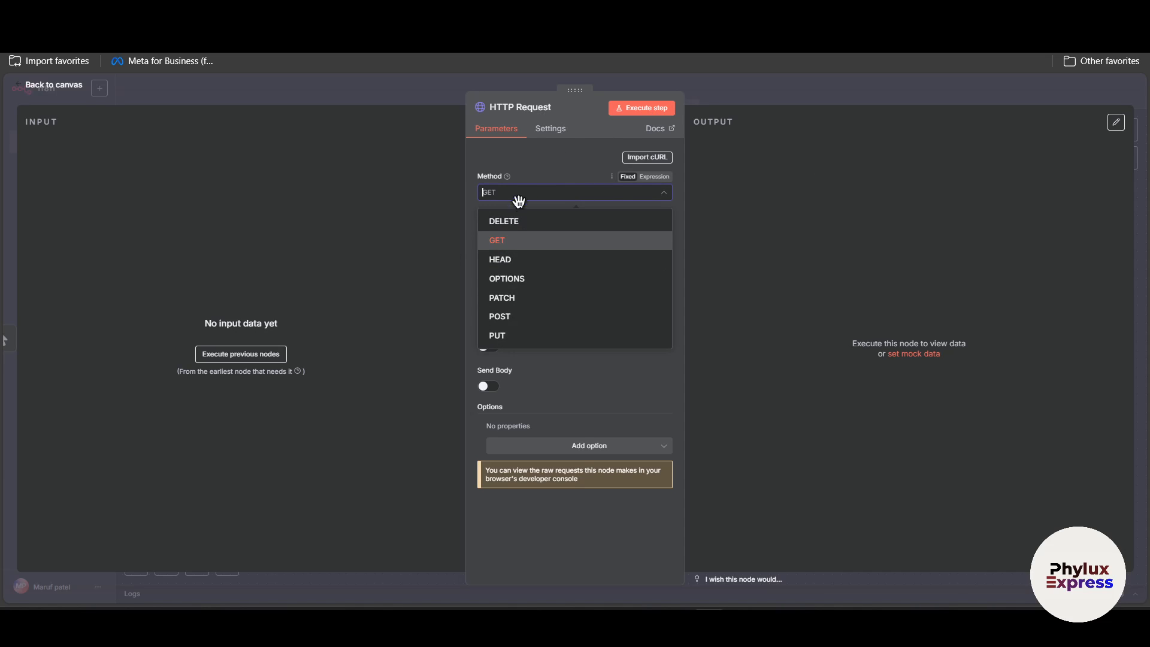
left_click(496, 239)
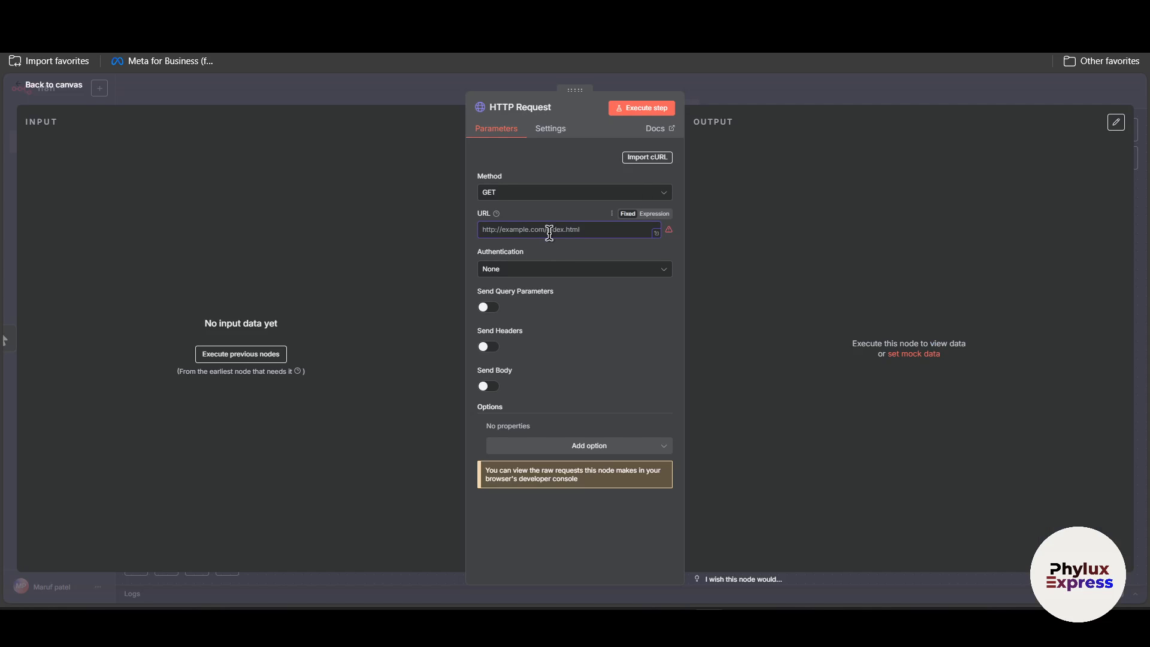
type("https://github.com/czlonkowski/n8n-mcp")
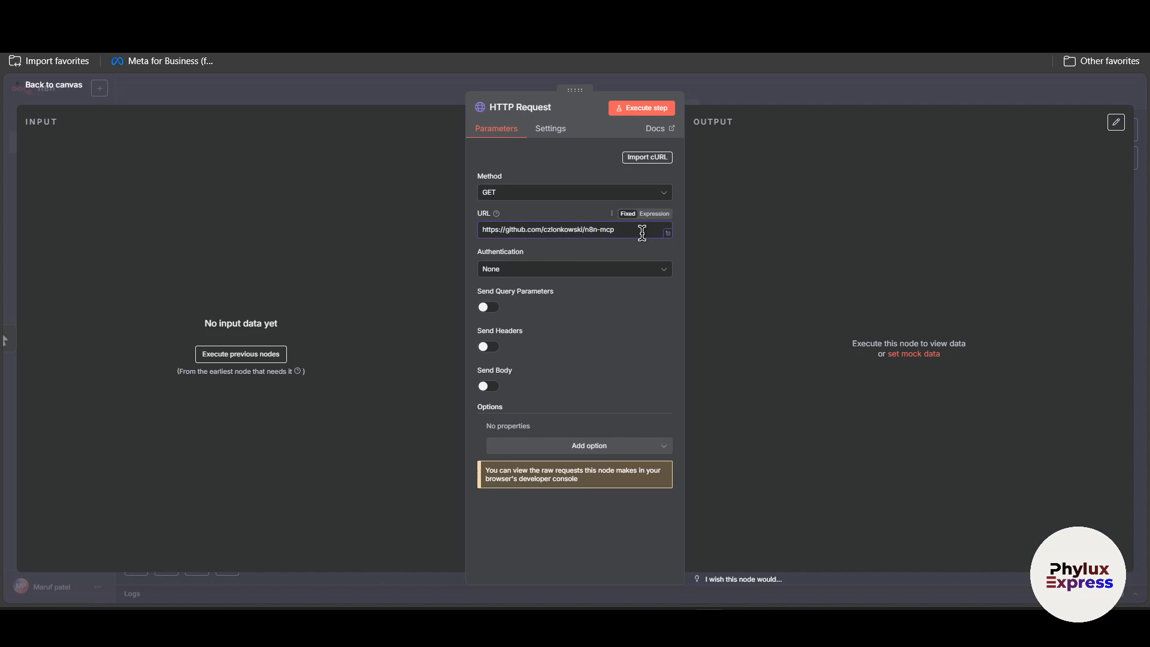
type("/")
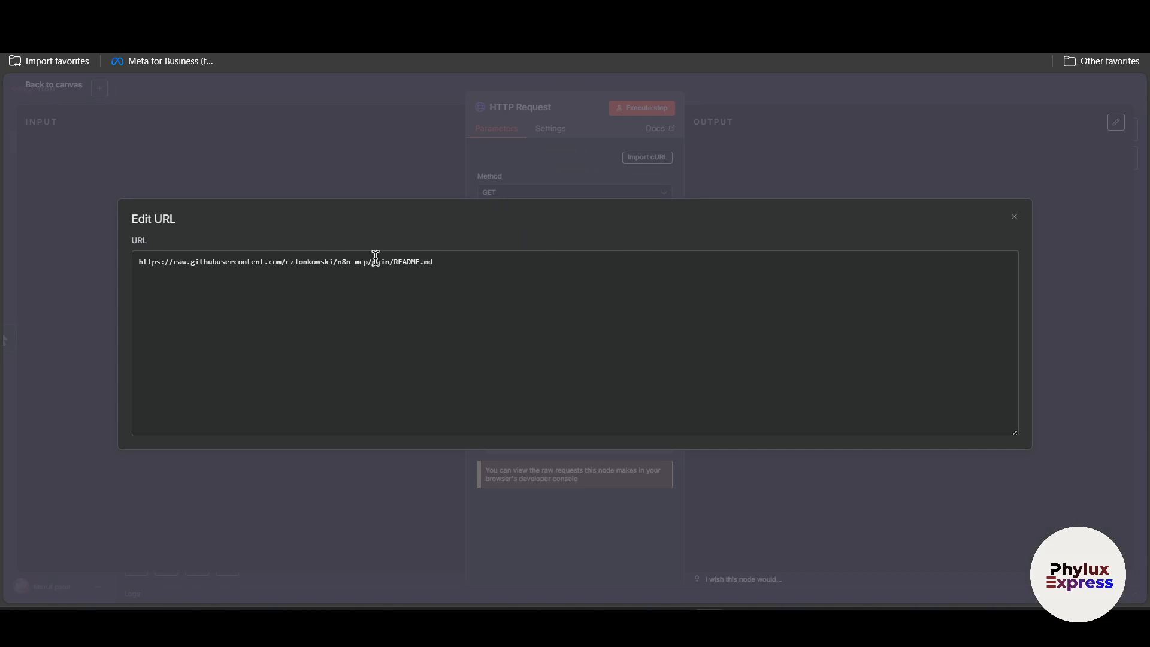
type("main")
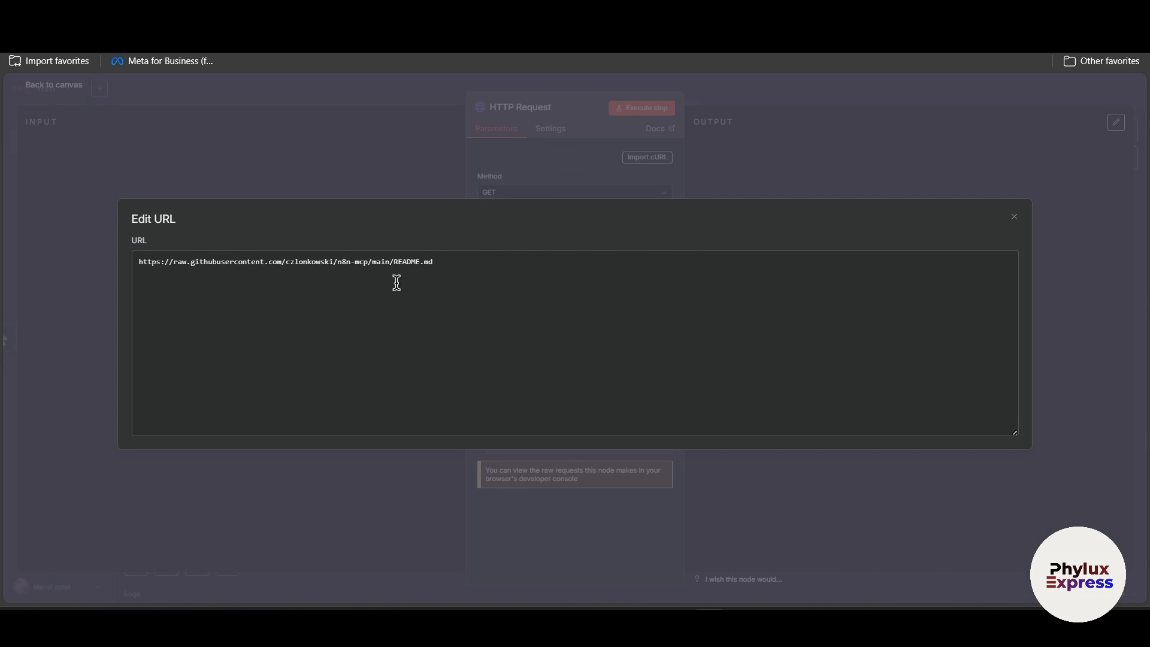
mouse_move(391, 286)
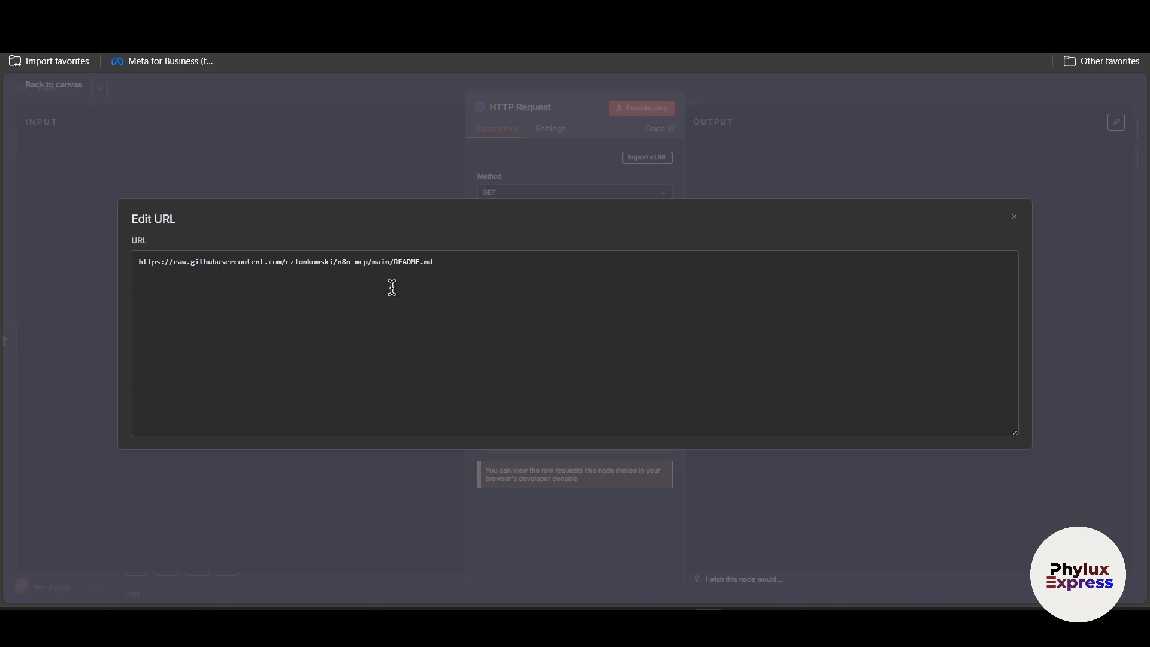
mouse_move(505, 239)
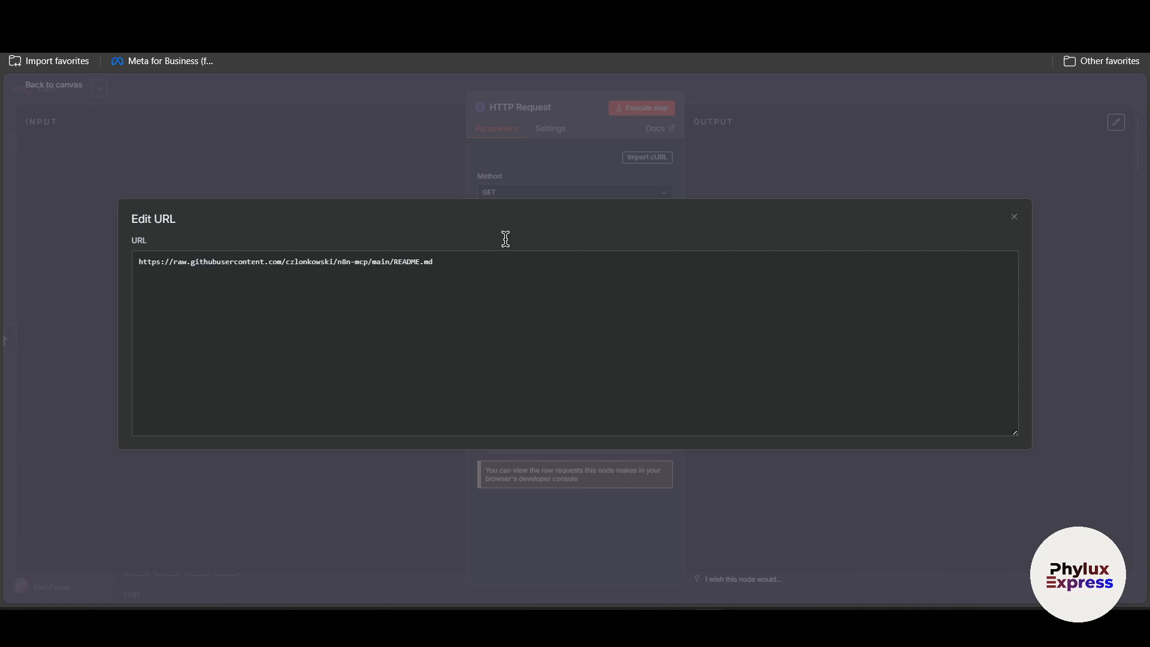
left_click(1014, 217)
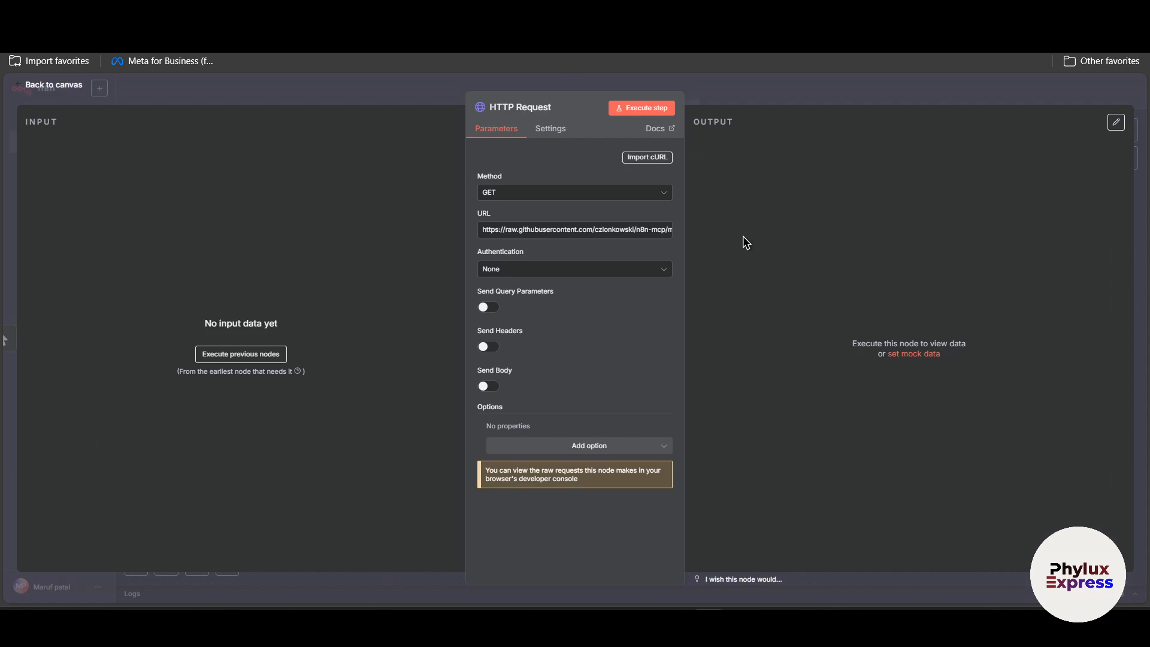
Execute the HTTP Request node, confirm one item of README markdown returned, and return to the canvas
left_click(240, 353)
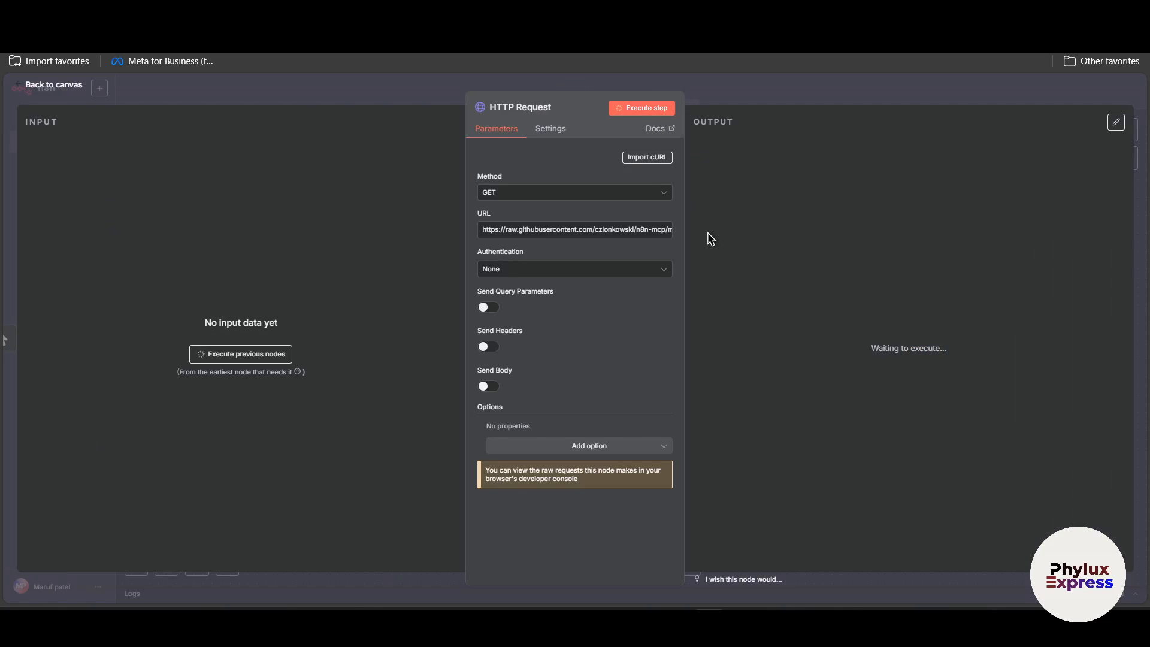
left_click(640, 108)
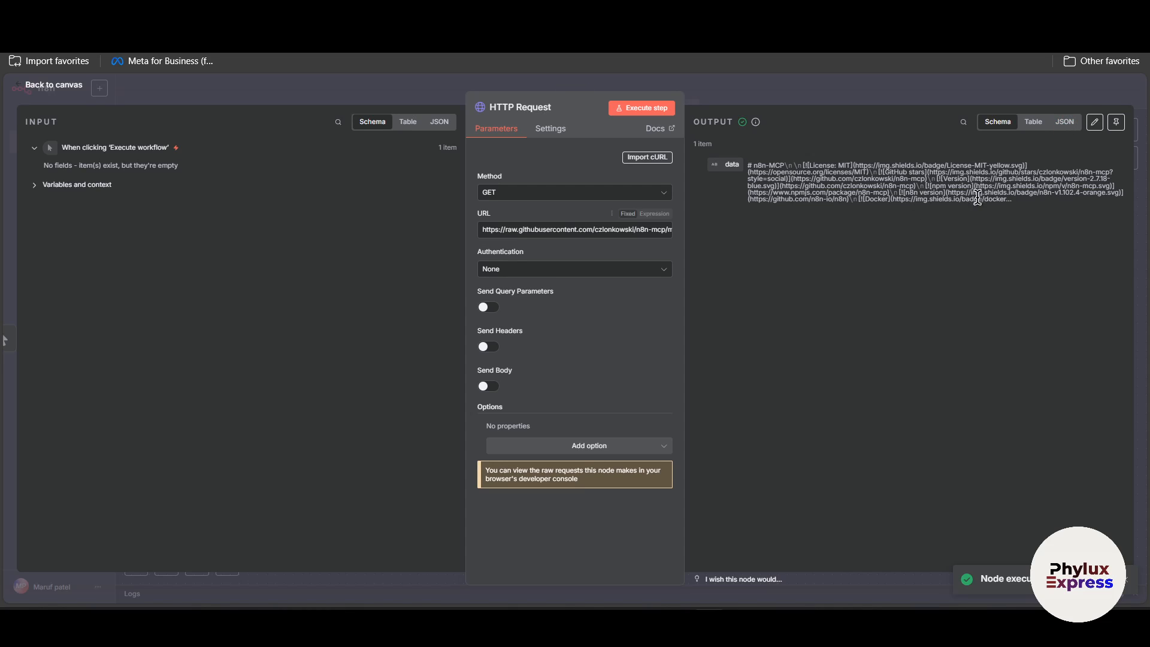
mouse_move(878, 234)
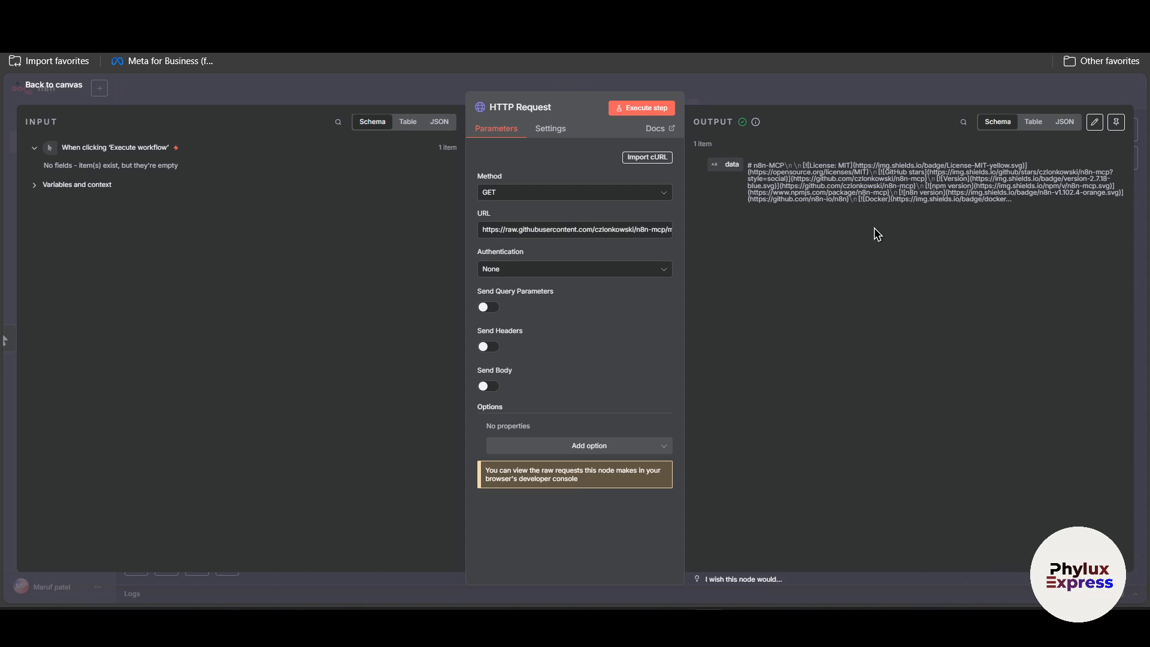
mouse_move(1033, 122)
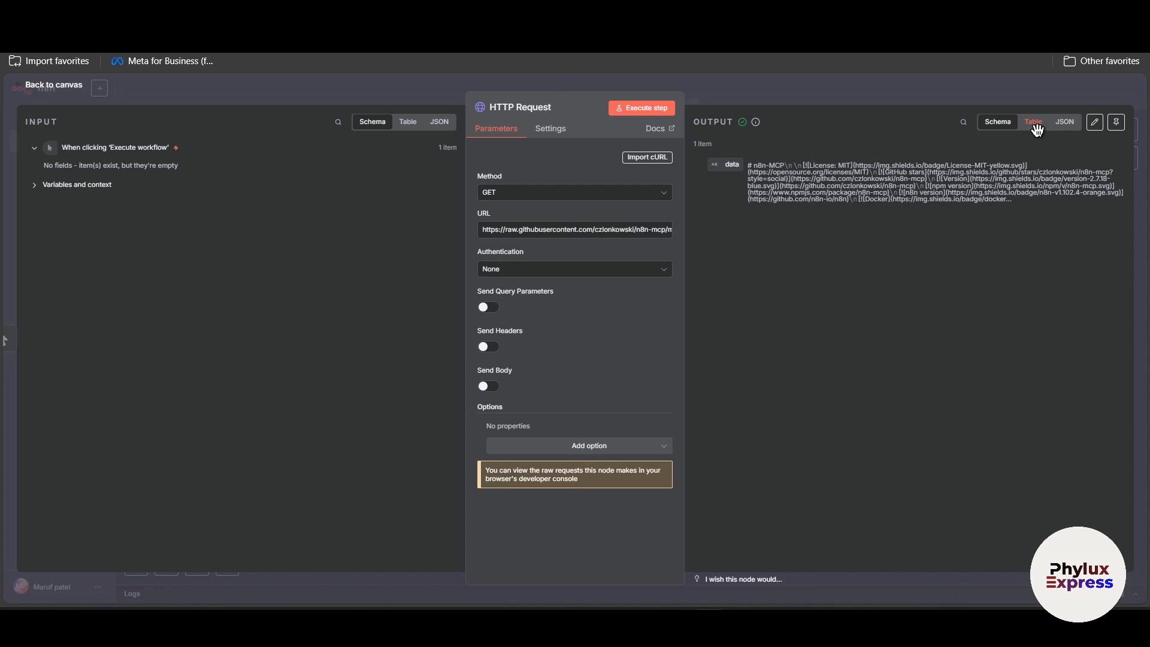
mouse_move(940, 148)
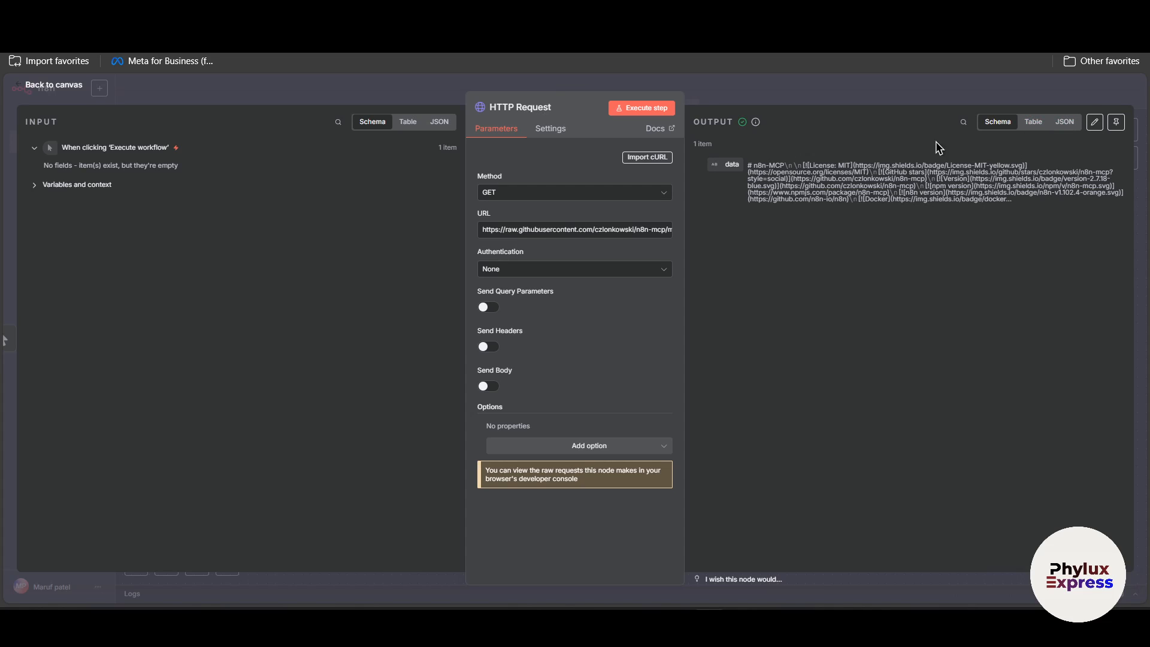
mouse_move(846, 112)
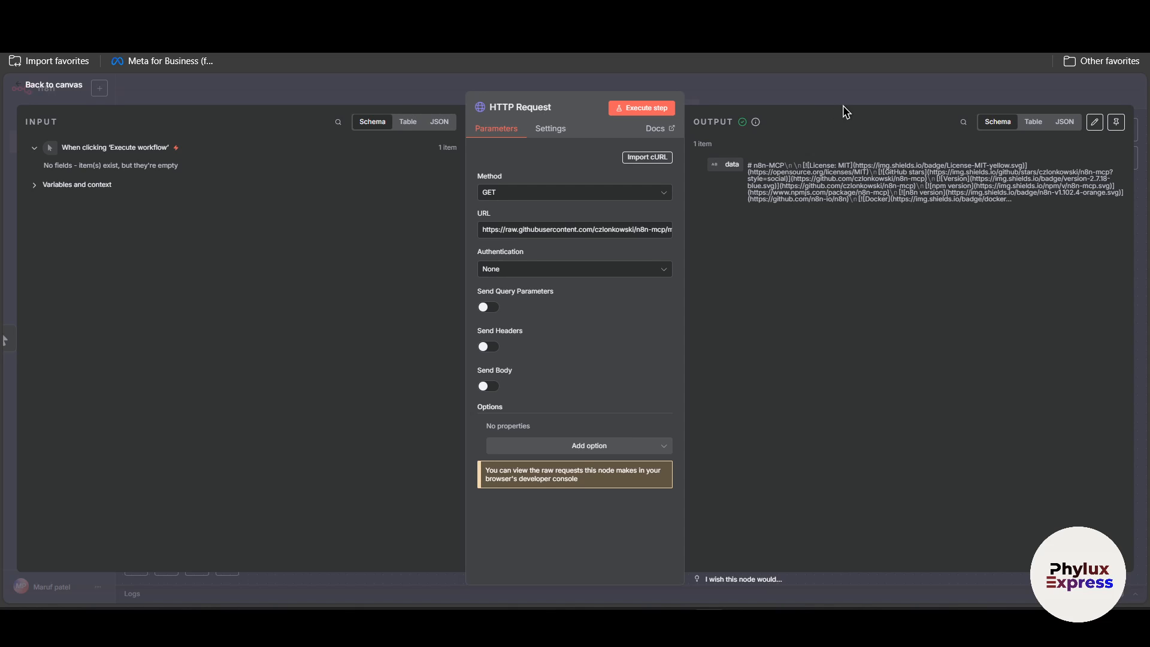
left_click(52, 84)
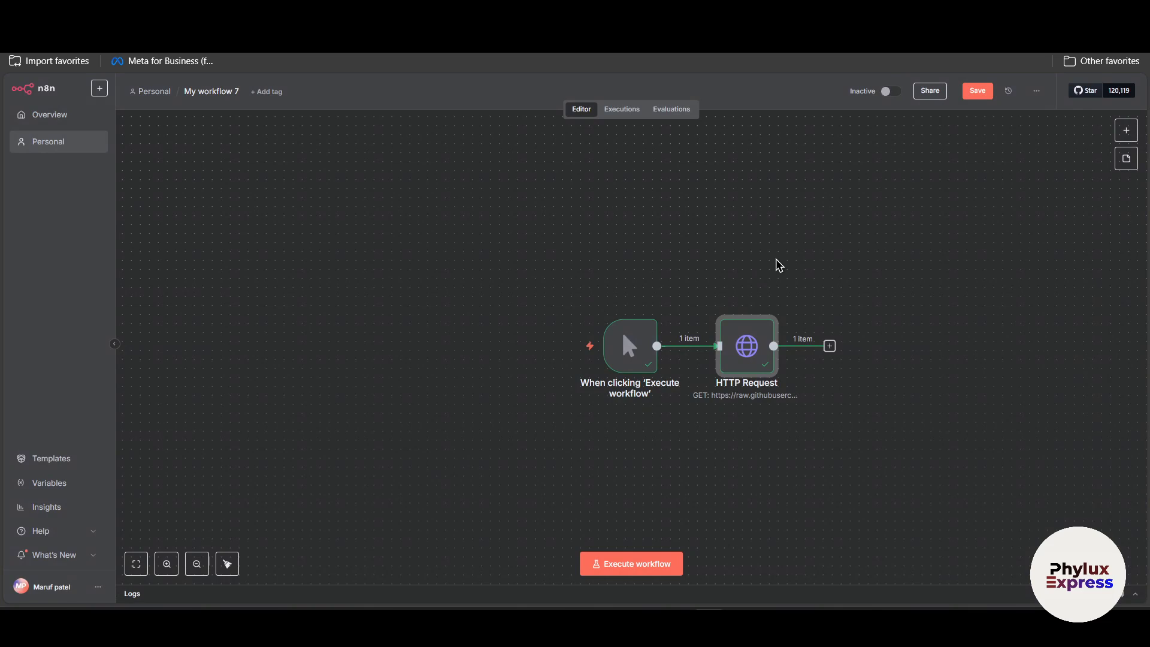
mouse_move(669, 481)
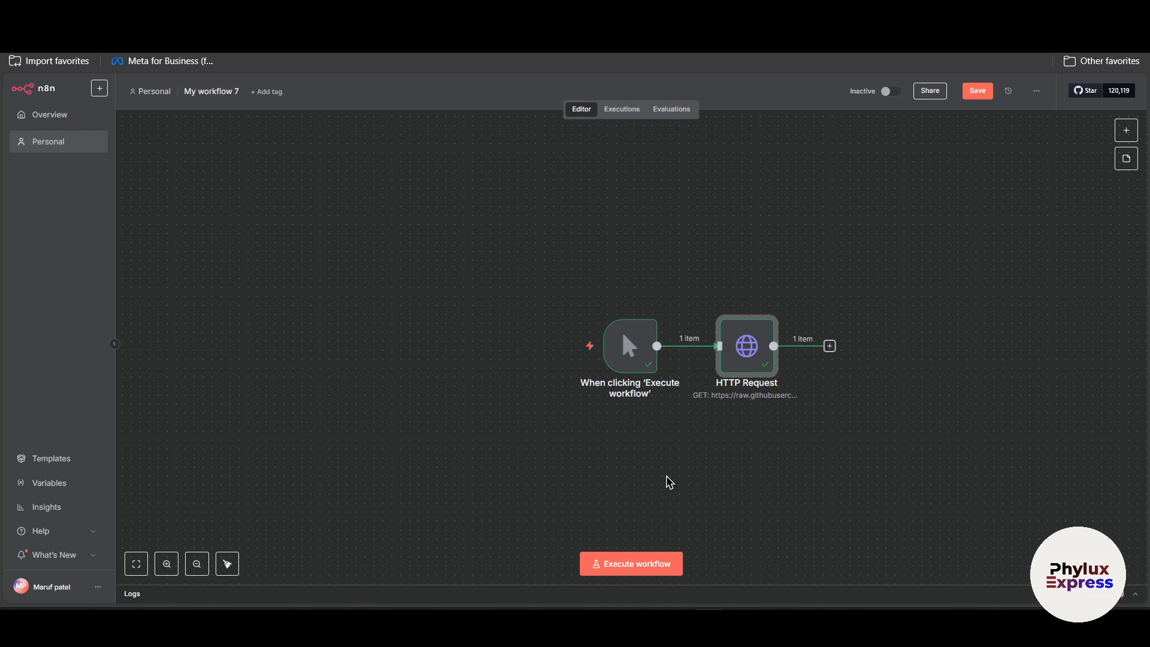
mouse_move(881, 220)
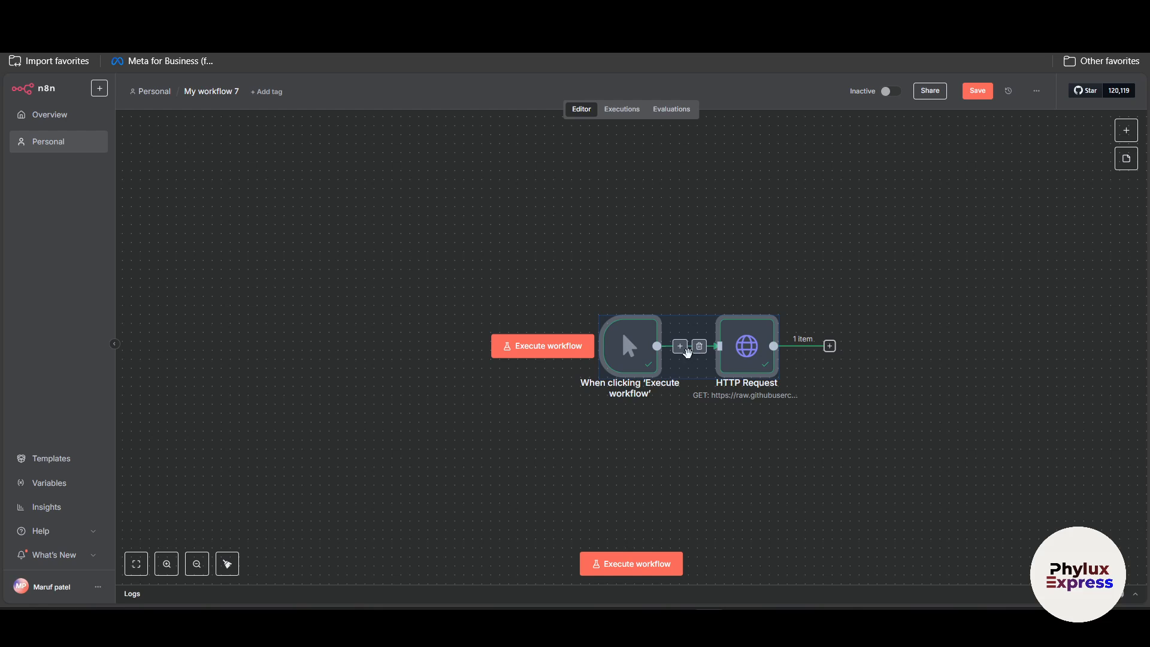
mouse_move(708, 347)
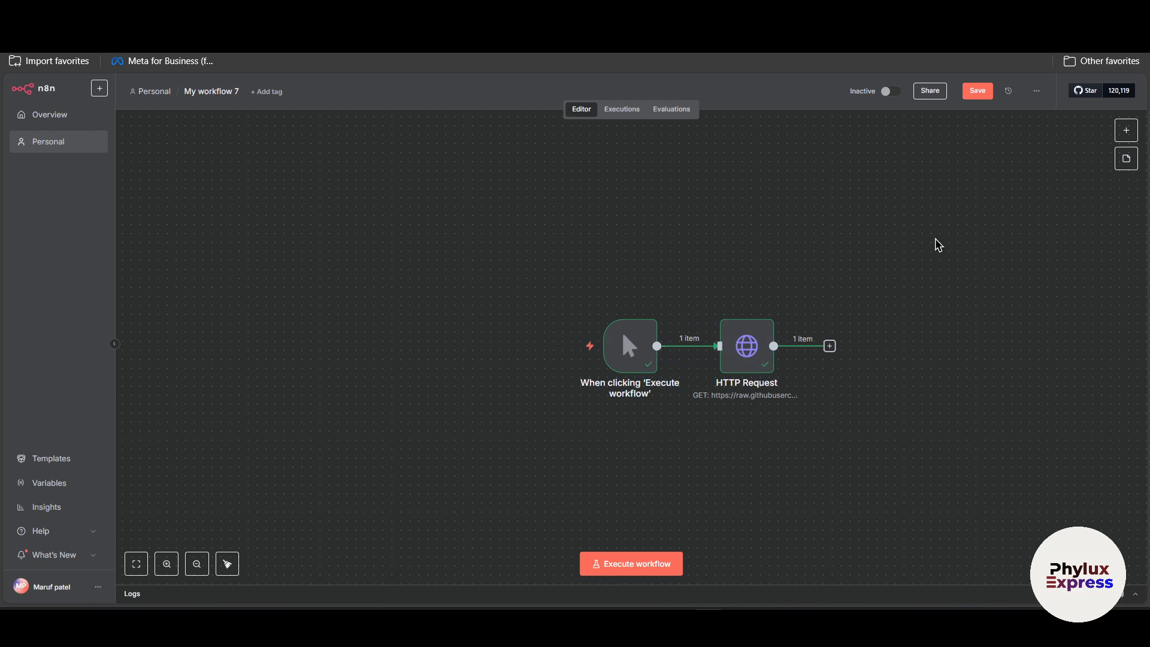
left_click(166, 563)
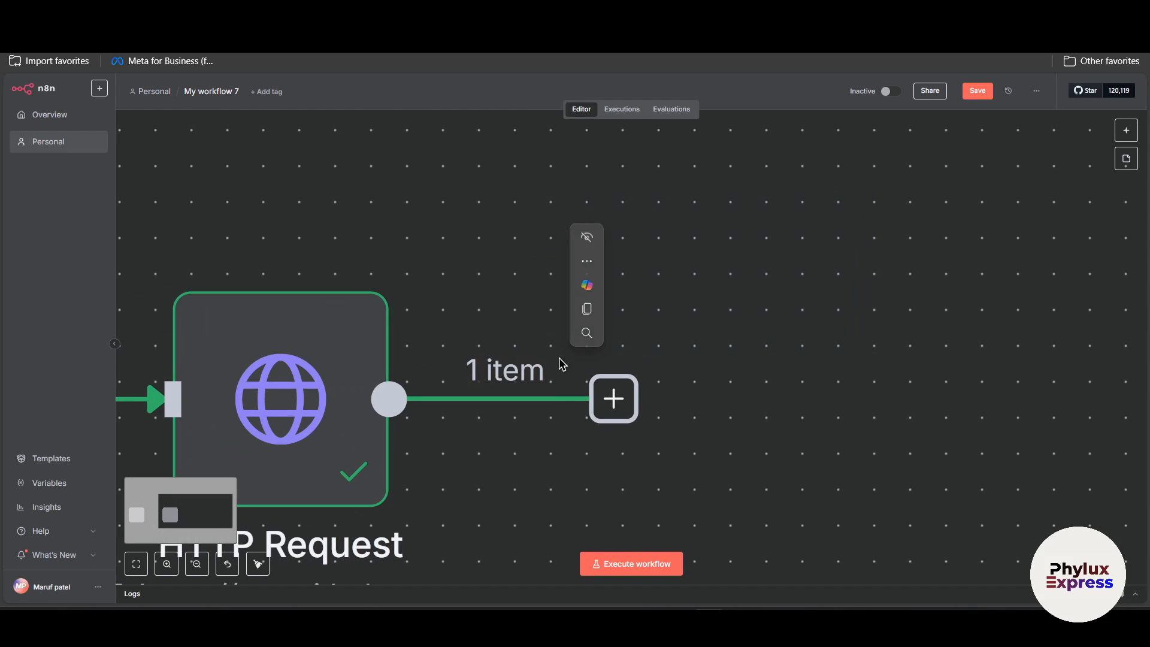
left_click(196, 563)
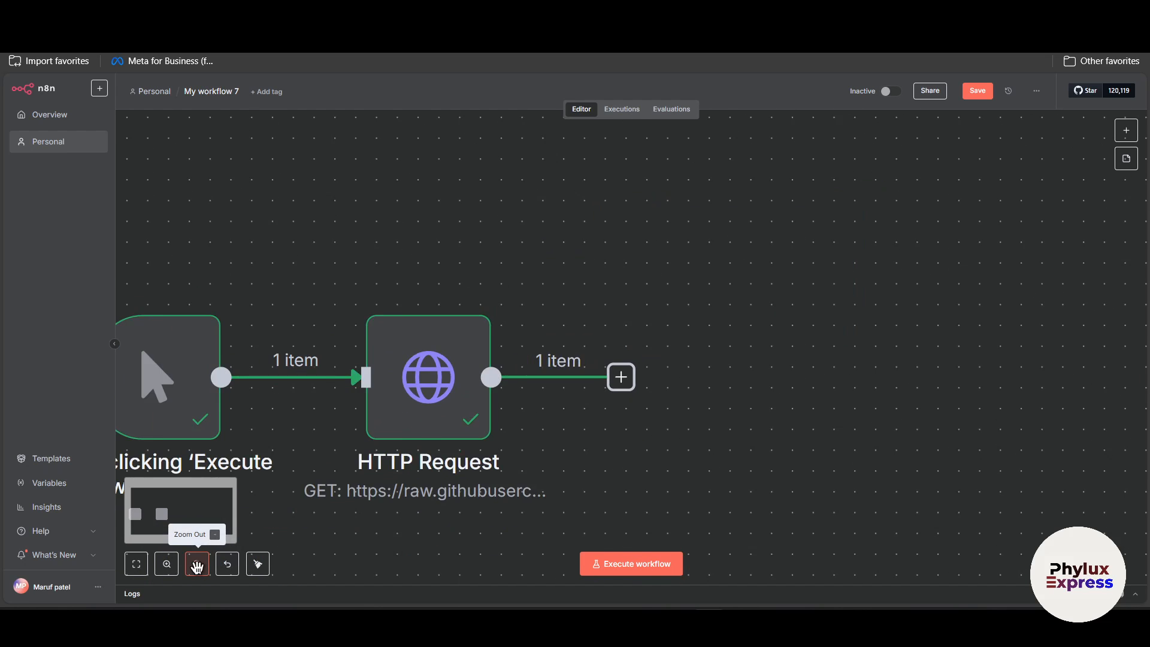
left_click(196, 563)
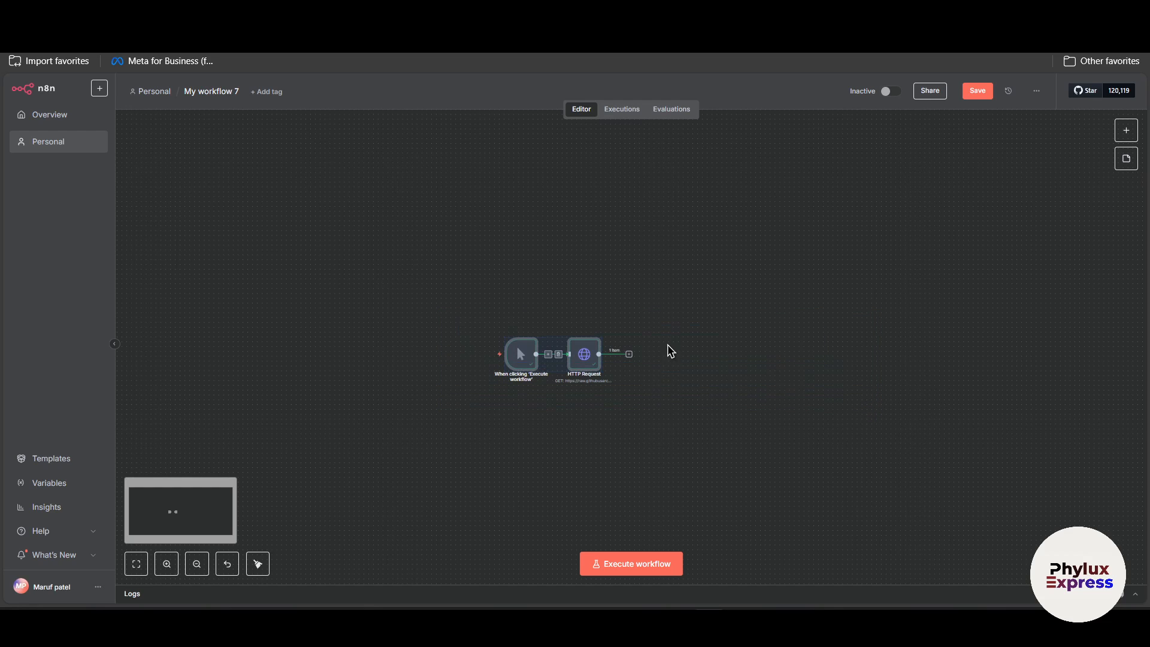
mouse_move(514, 404)
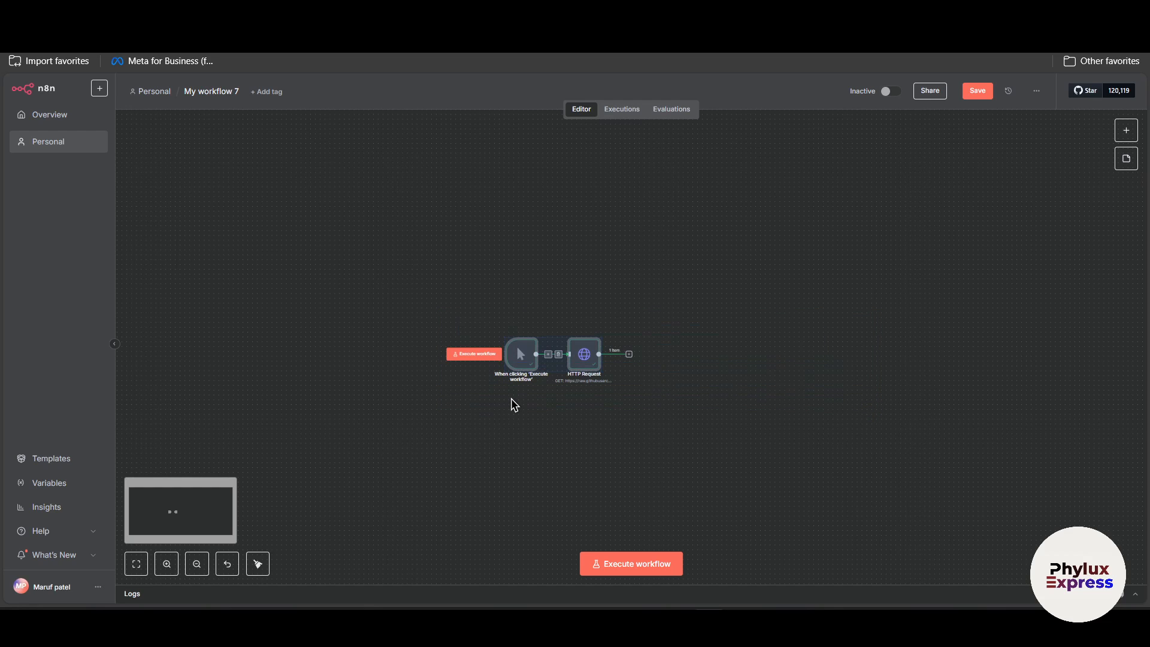